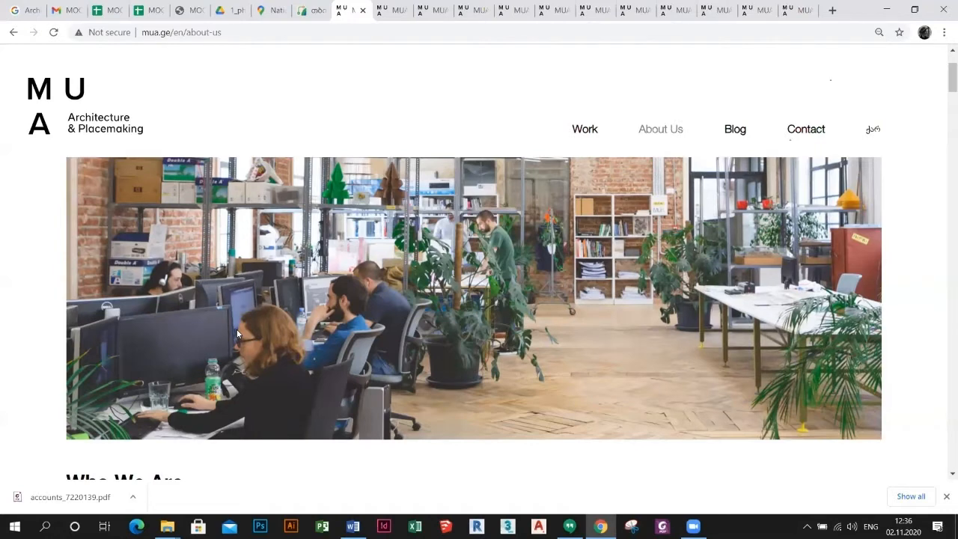
mouse_move(187, 378)
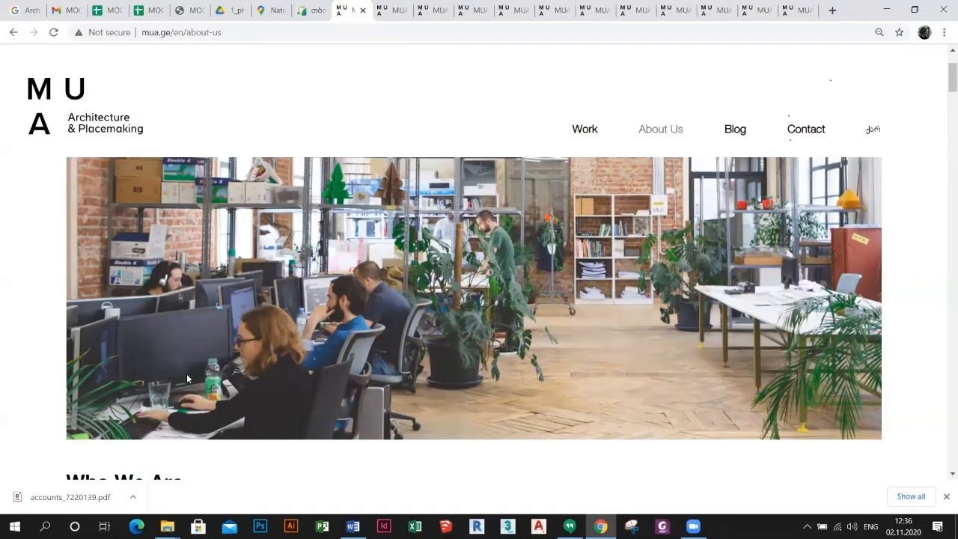
mouse_move(260, 365)
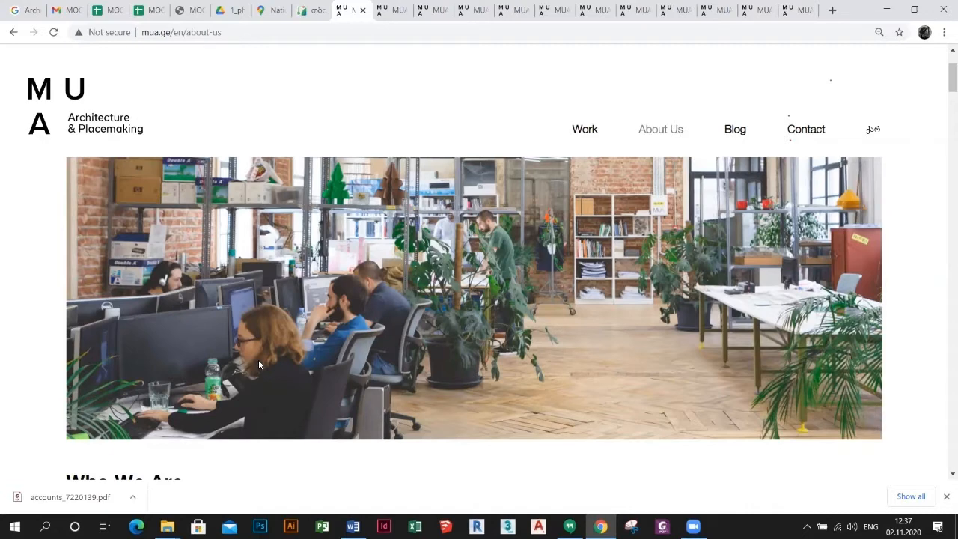
mouse_move(200, 407)
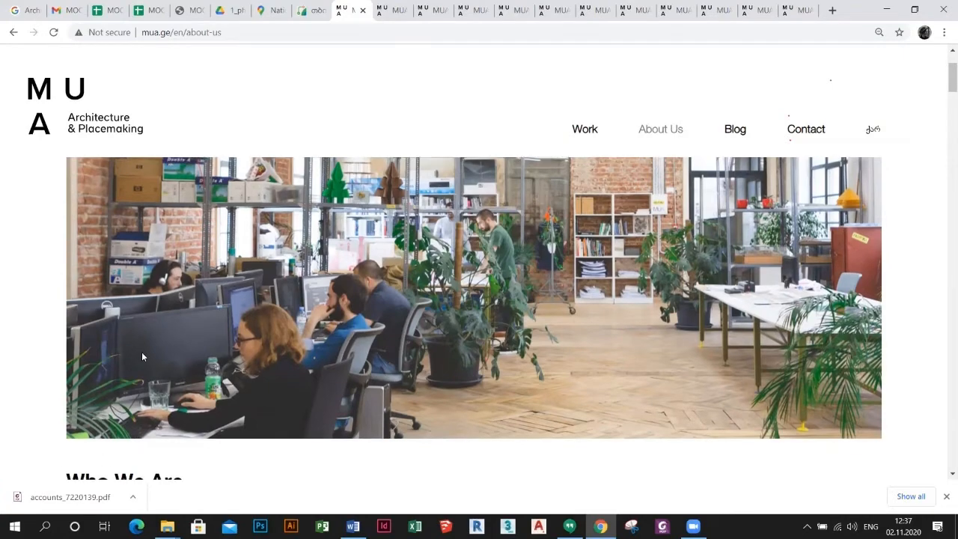
Read down through the team member profiles, then scroll back up a little
scroll("down", 3)
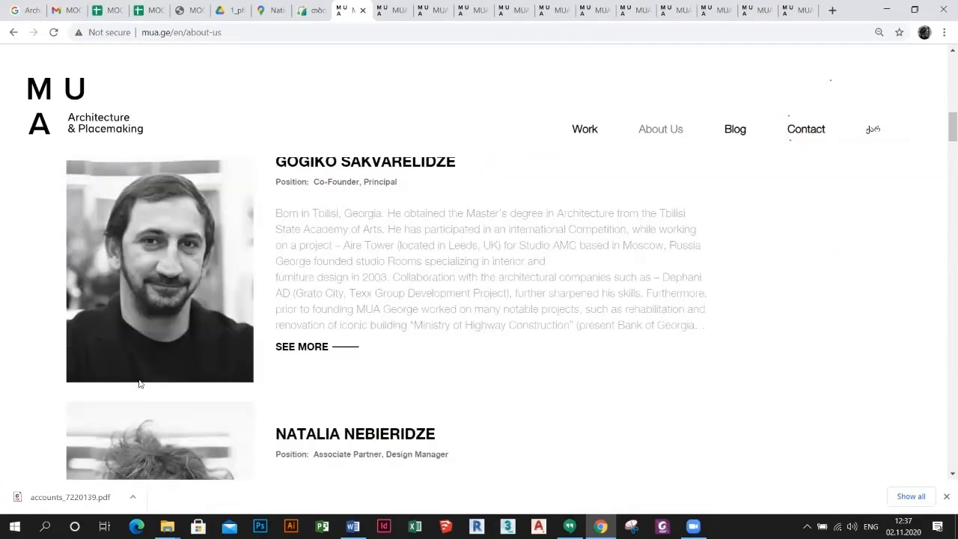
scroll("down", 3)
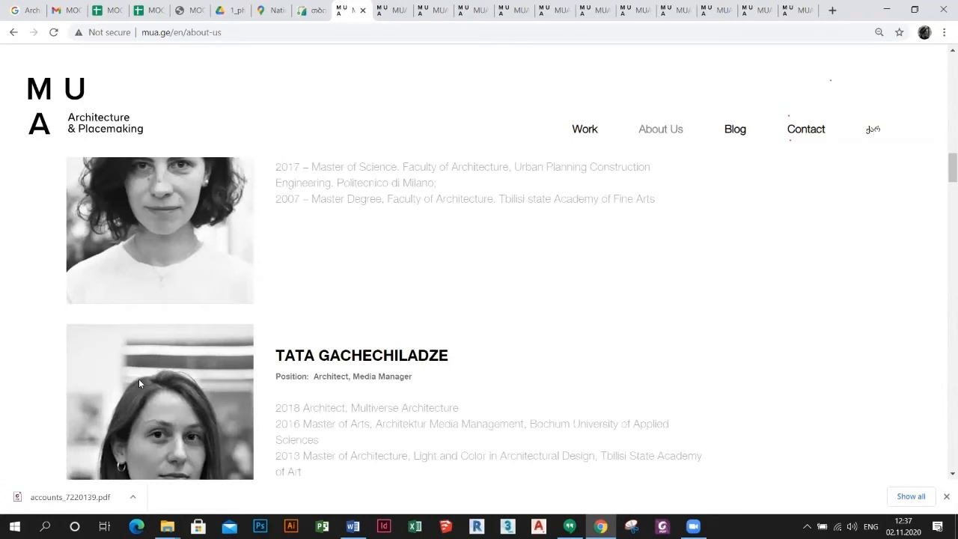
scroll("down", 3)
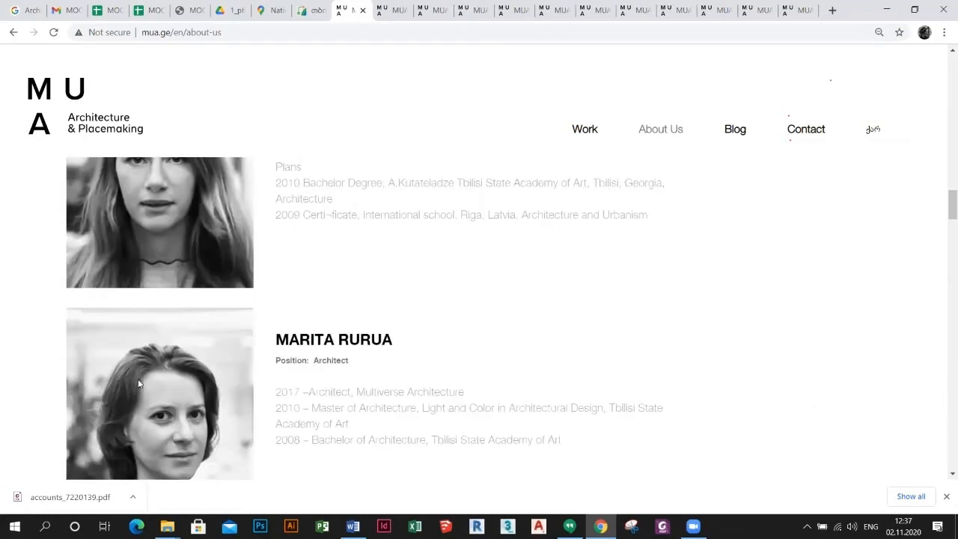
scroll("down", 3)
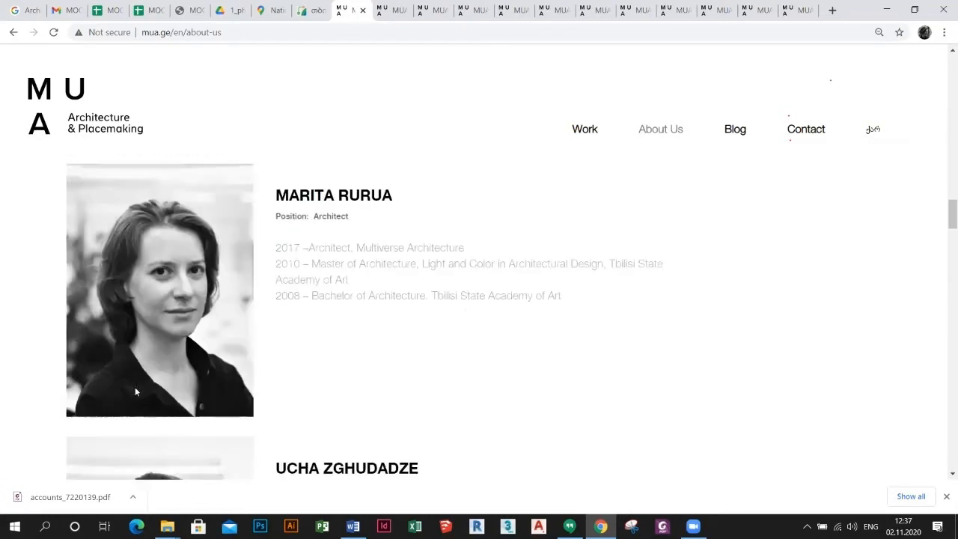
scroll("down", 3)
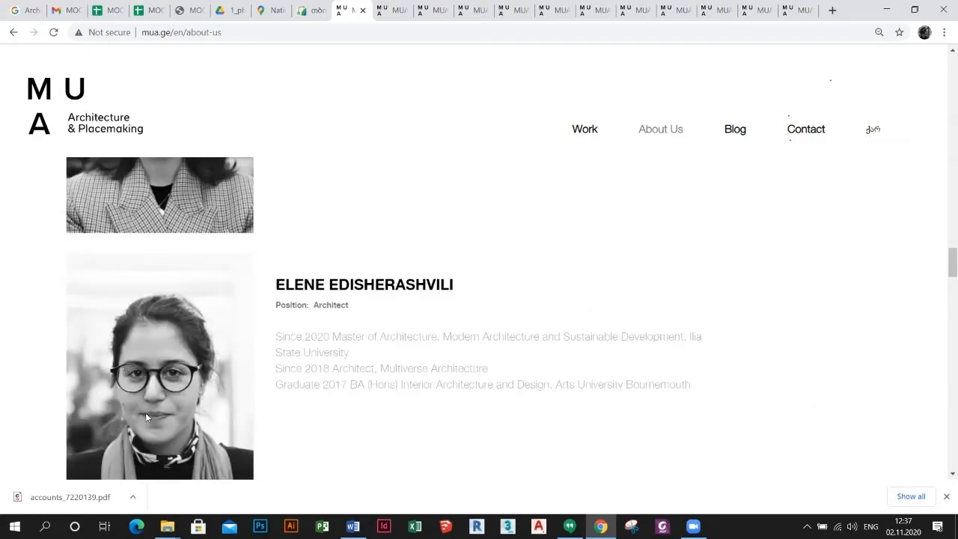
scroll("down", 3)
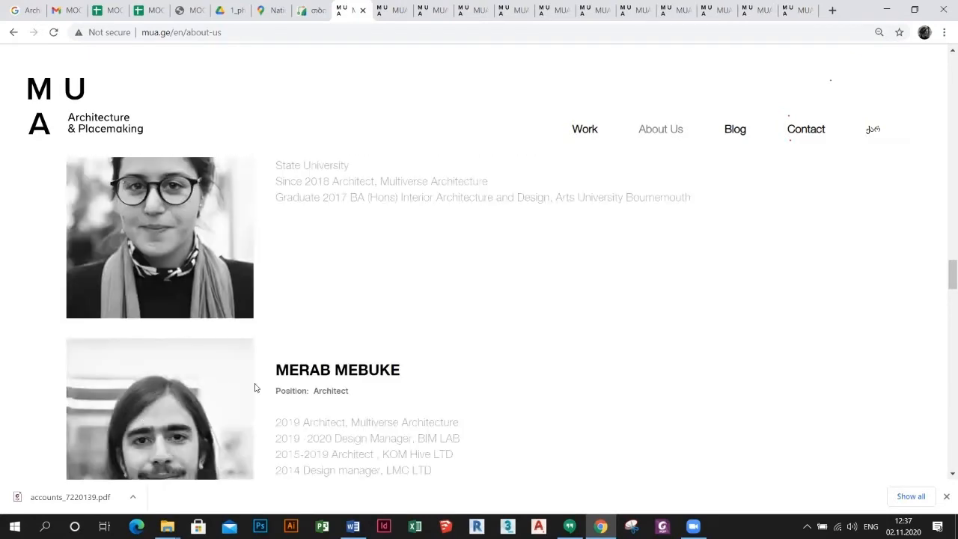
scroll("down", 3)
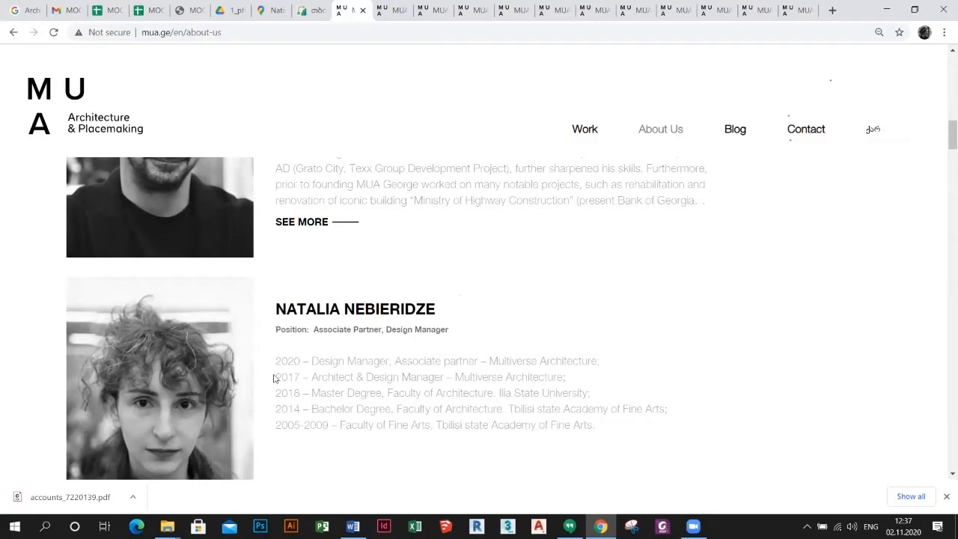
scroll("up", 3)
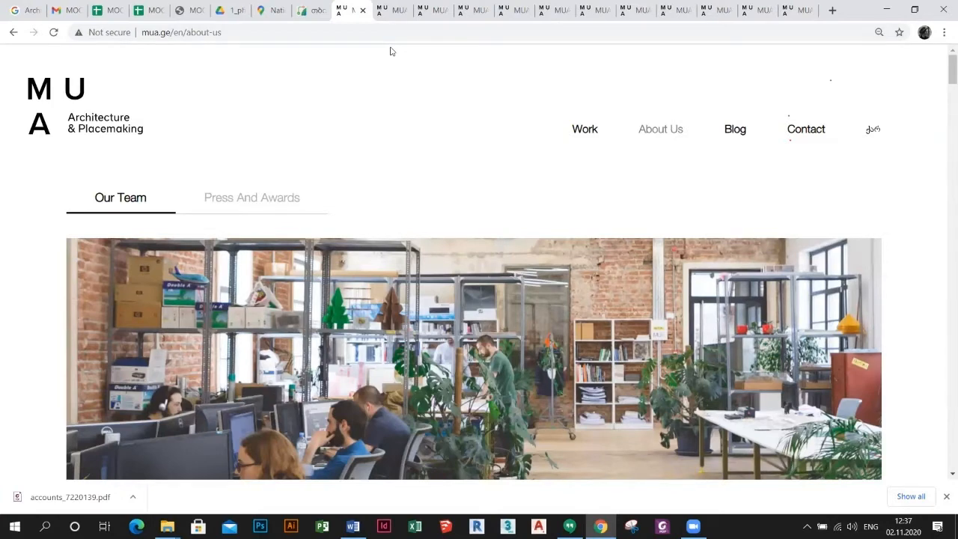
mouse_move(389, 10)
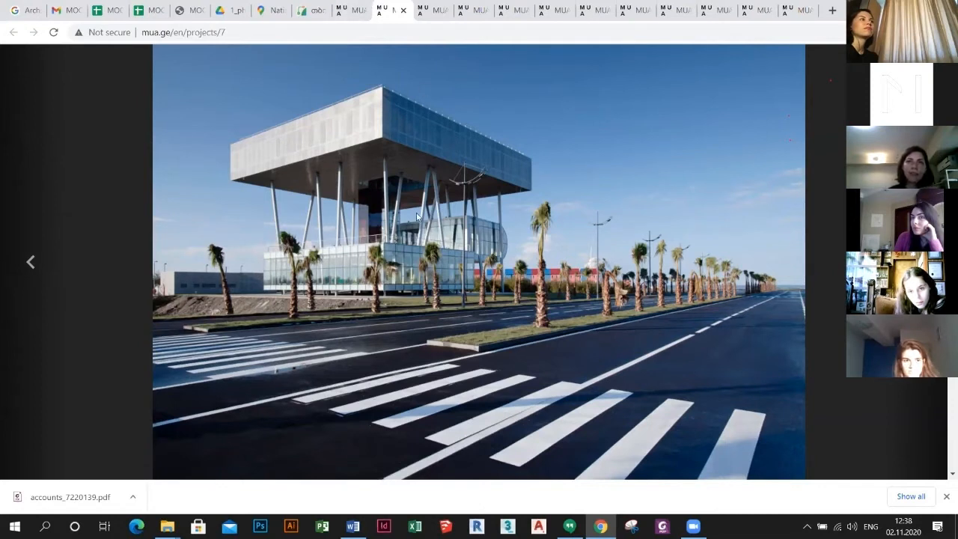
mouse_move(407, 223)
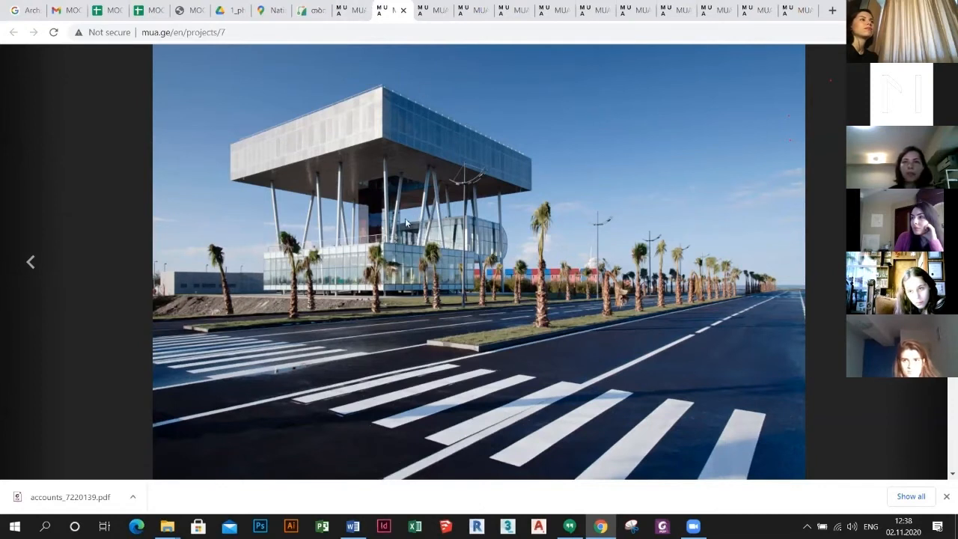
mouse_move(404, 195)
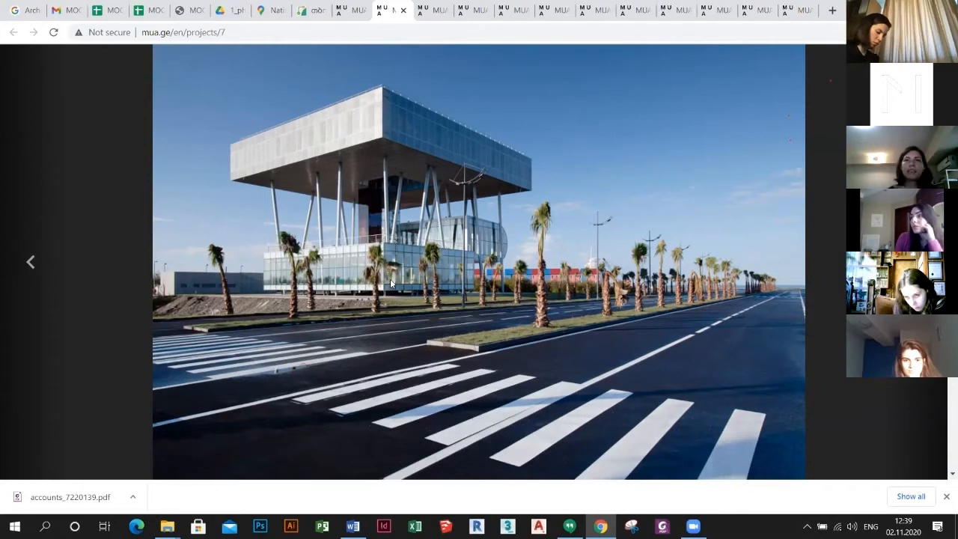
mouse_move(389, 293)
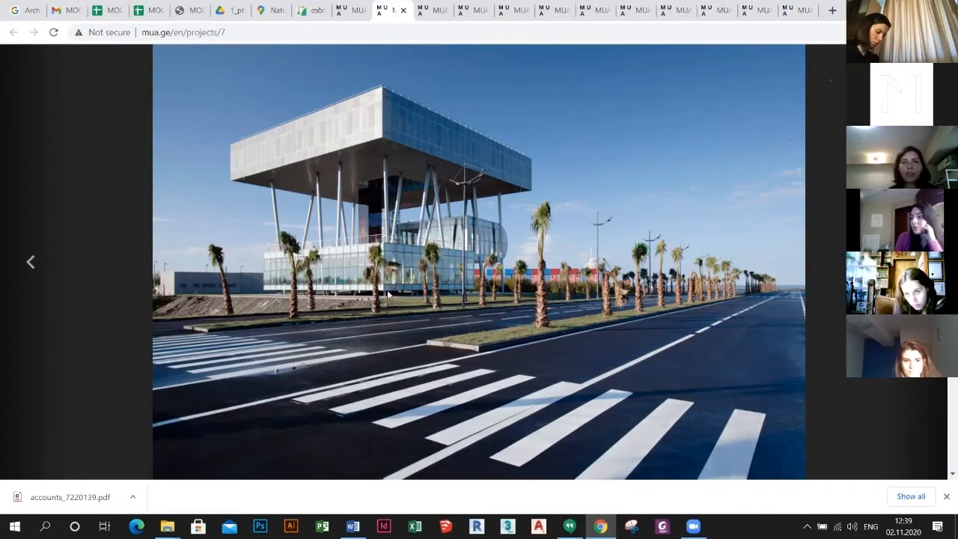
mouse_move(398, 238)
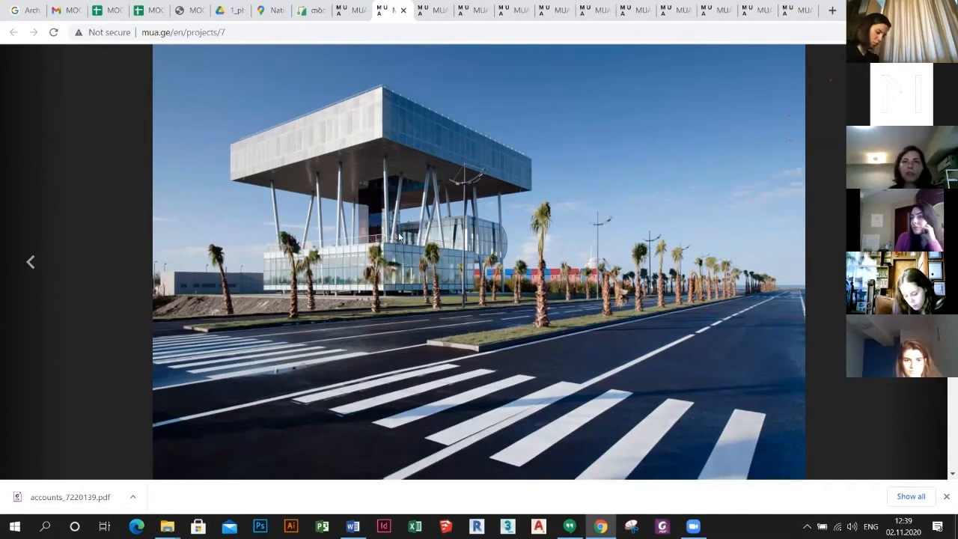
mouse_move(738, 229)
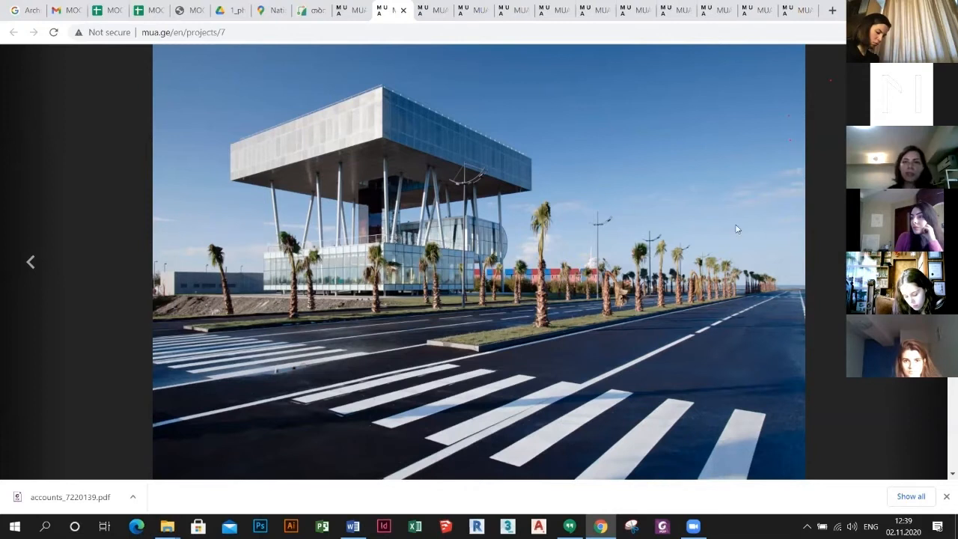
mouse_move(799, 94)
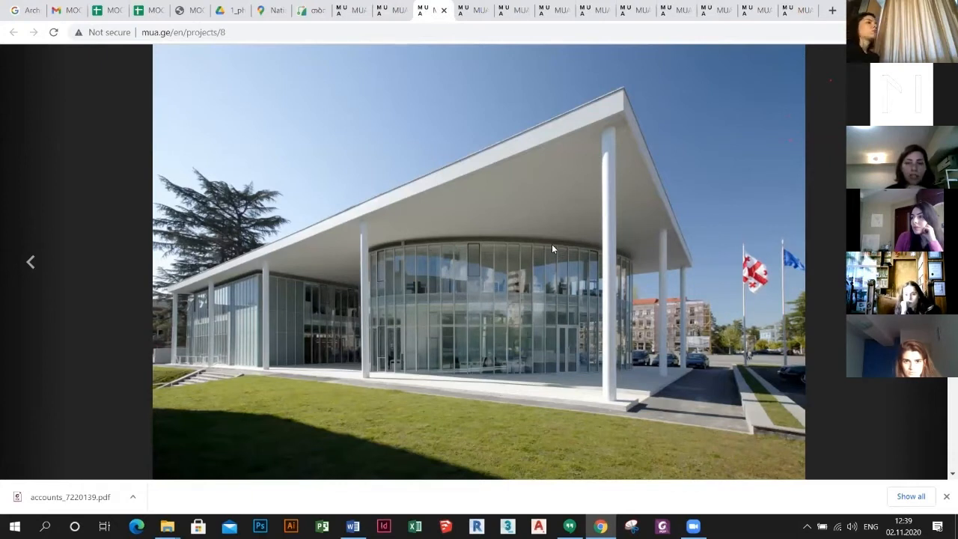
mouse_move(408, 26)
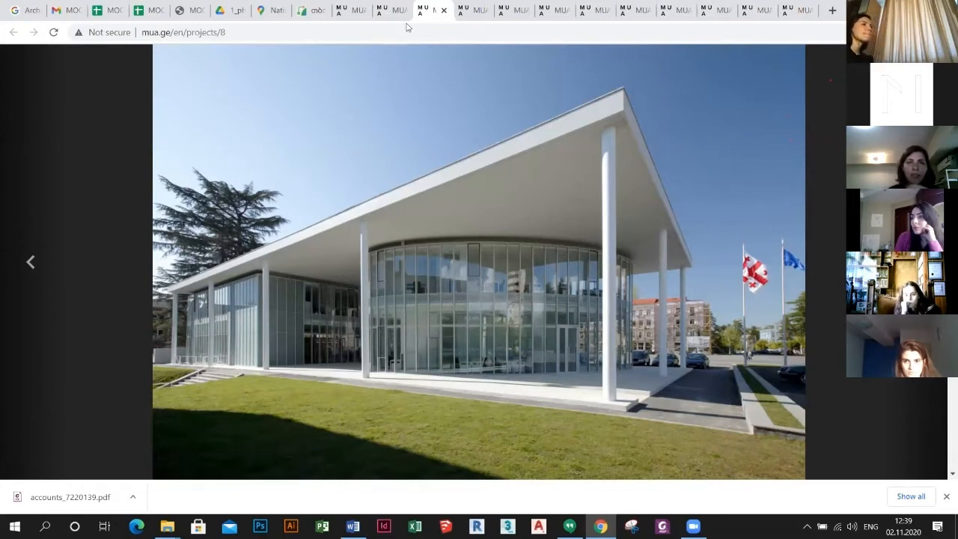
mouse_move(421, 10)
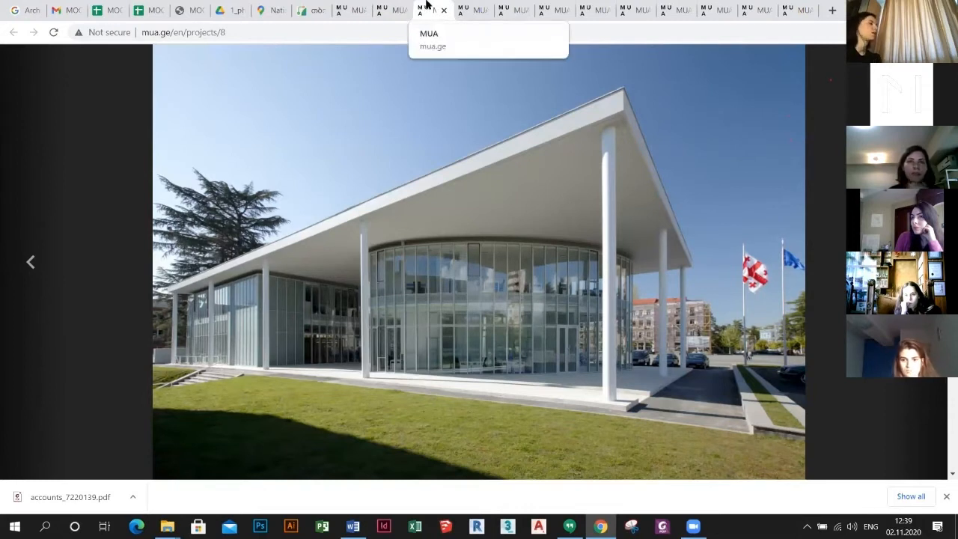
mouse_move(438, 6)
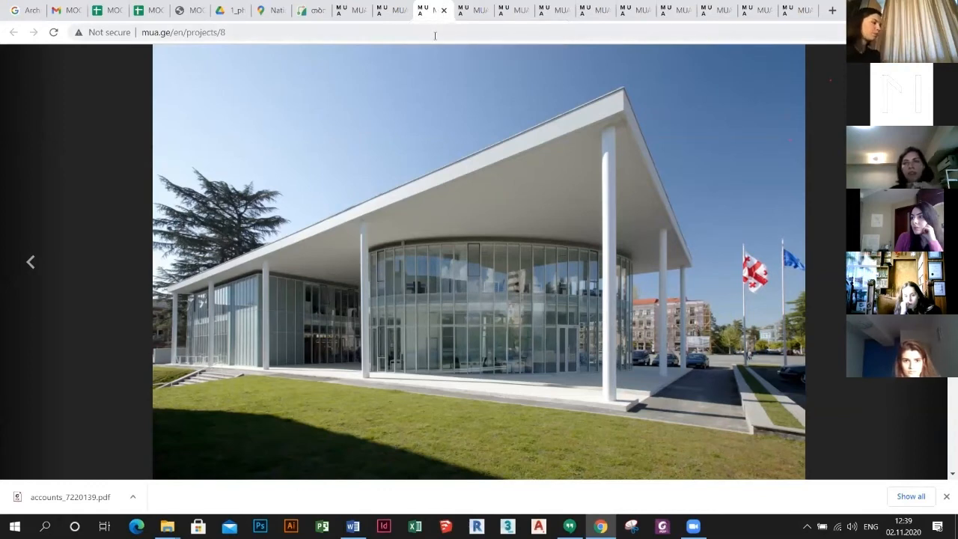
mouse_move(432, 63)
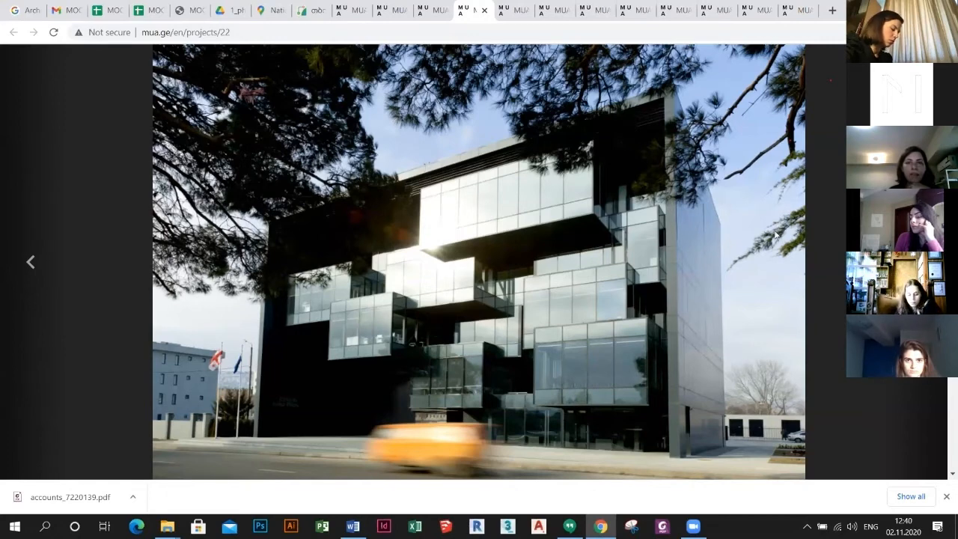
mouse_move(686, 99)
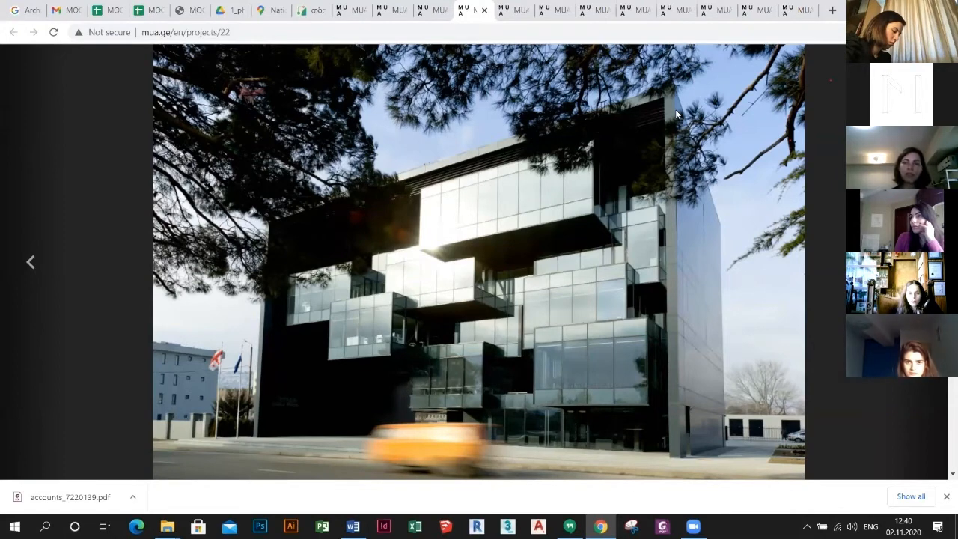
mouse_move(714, 129)
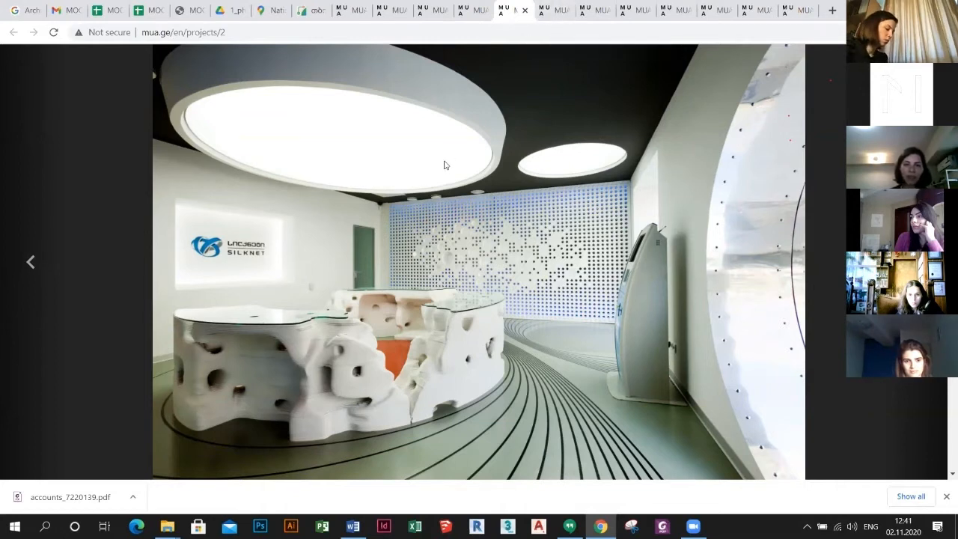
mouse_move(462, 331)
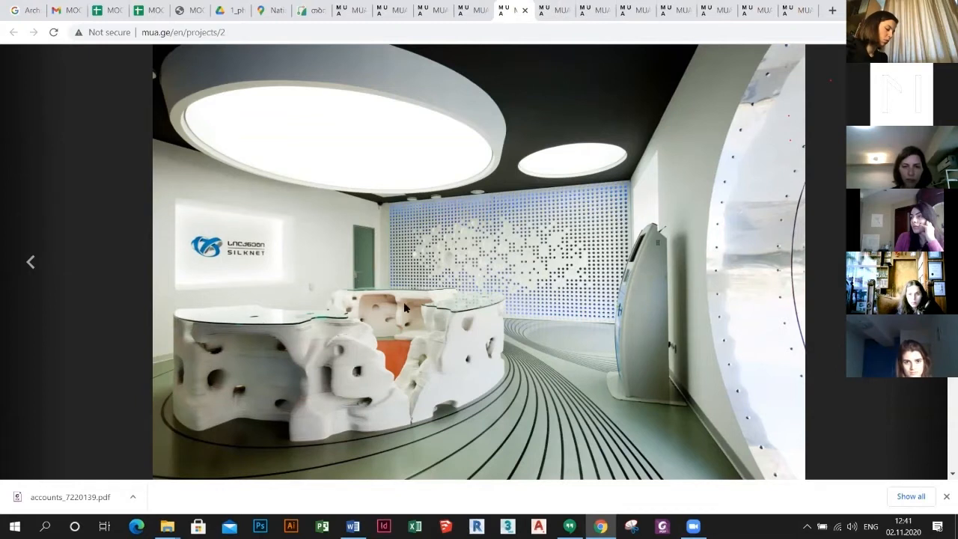
mouse_move(524, 101)
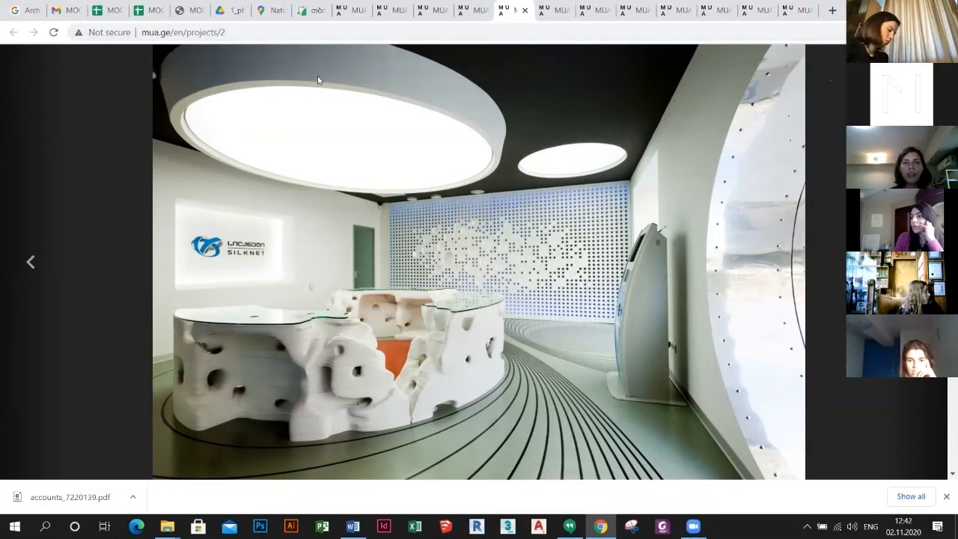
mouse_move(292, 232)
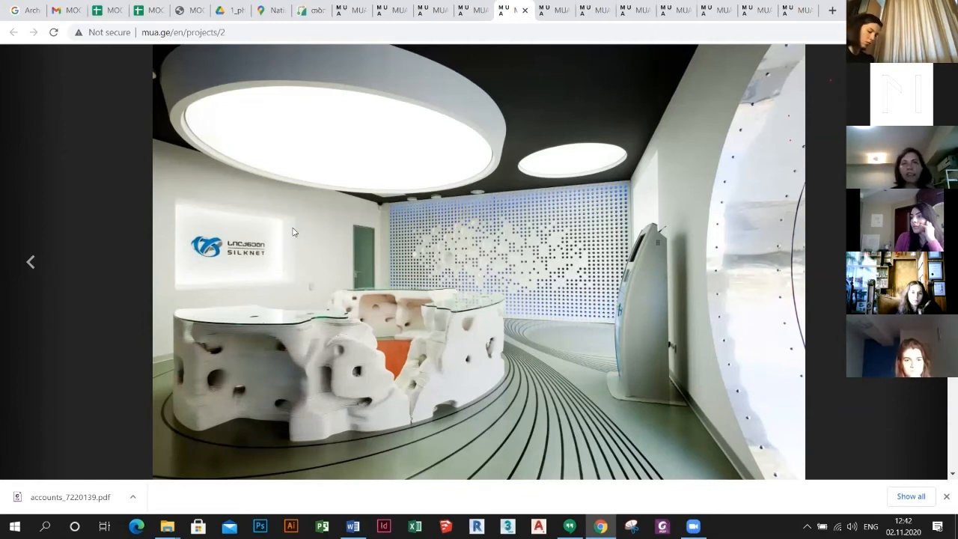
mouse_move(196, 243)
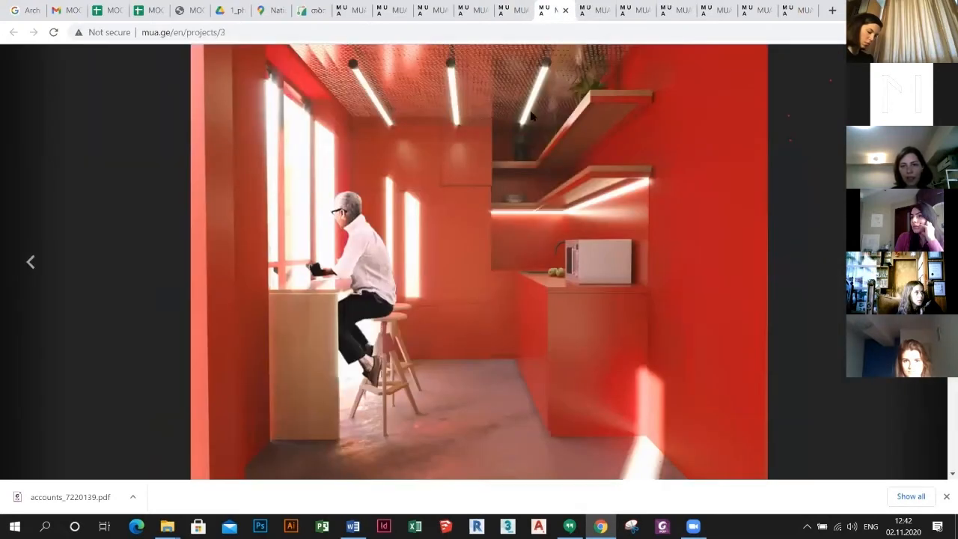
mouse_move(434, 169)
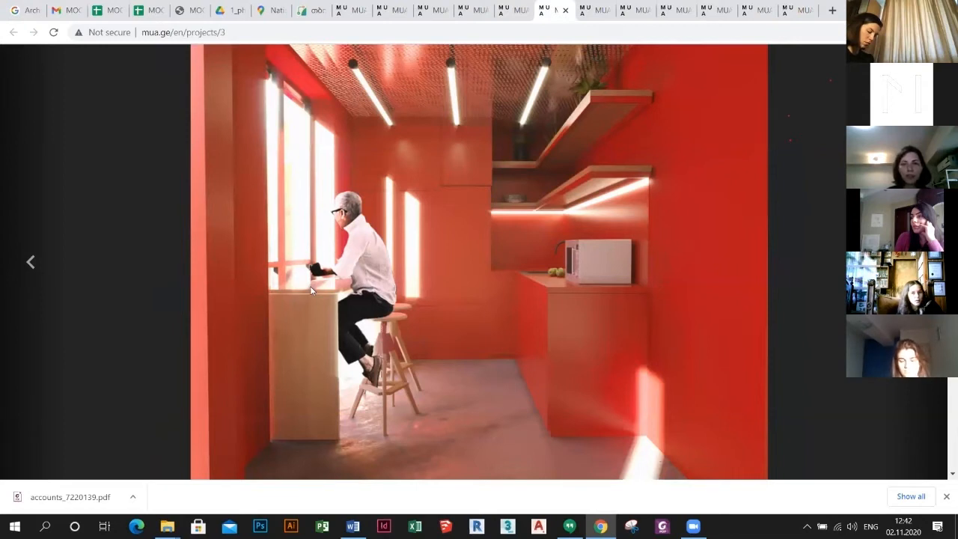
mouse_move(447, 260)
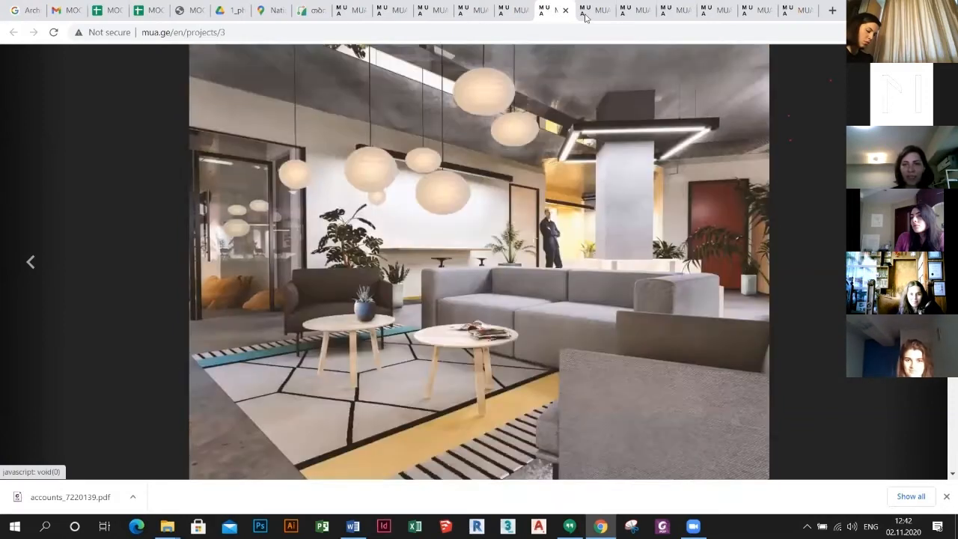
Switch to the mua.ge/en/projects/17 tab showing the pool and waterfall house render
left_click(587, 11)
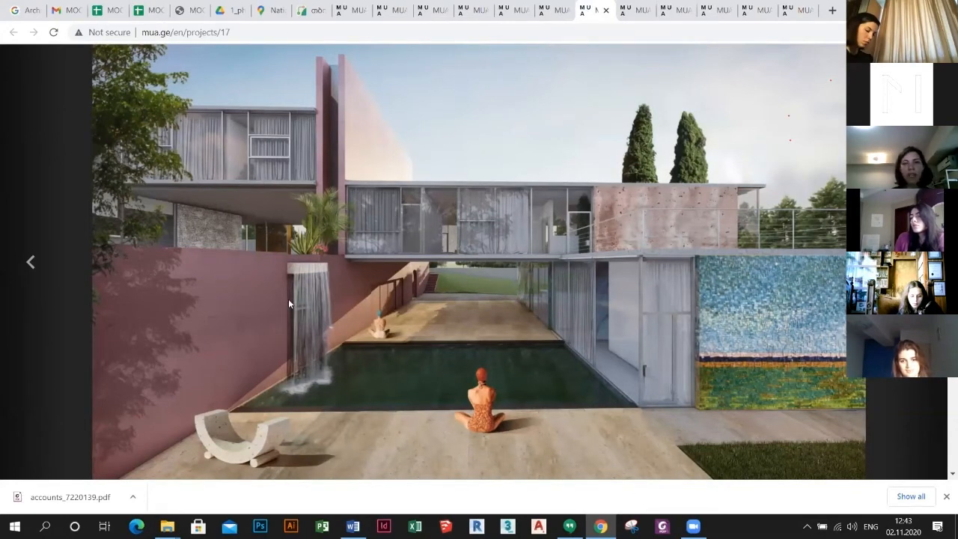
mouse_move(508, 322)
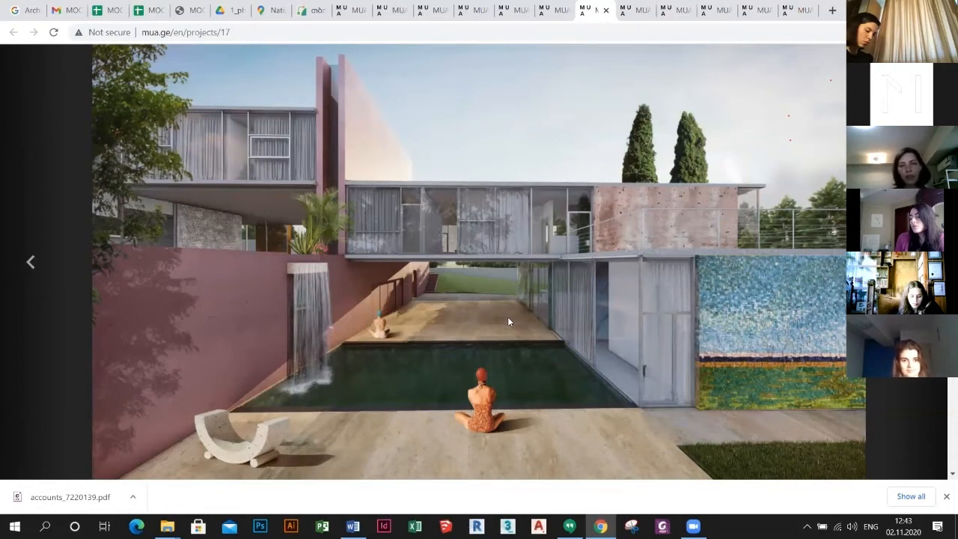
mouse_move(466, 261)
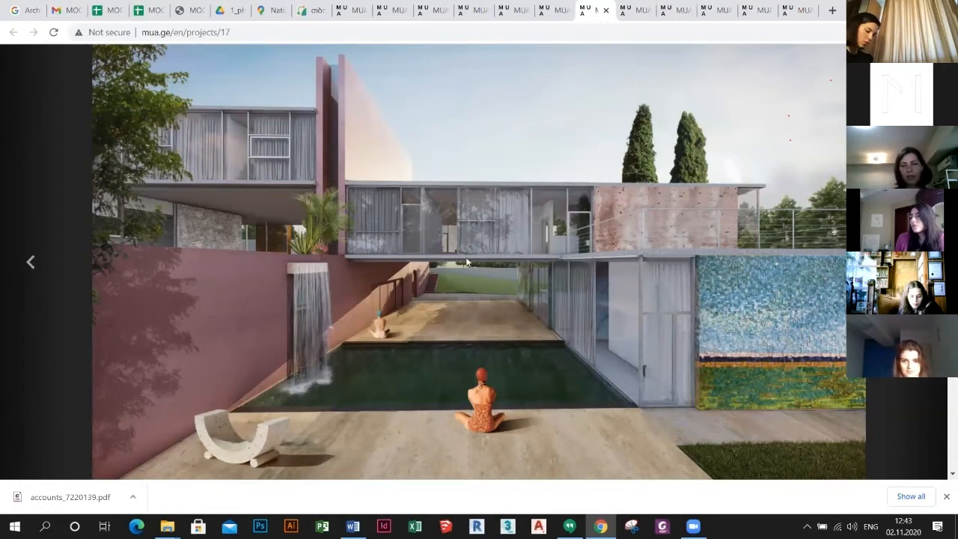
mouse_move(486, 350)
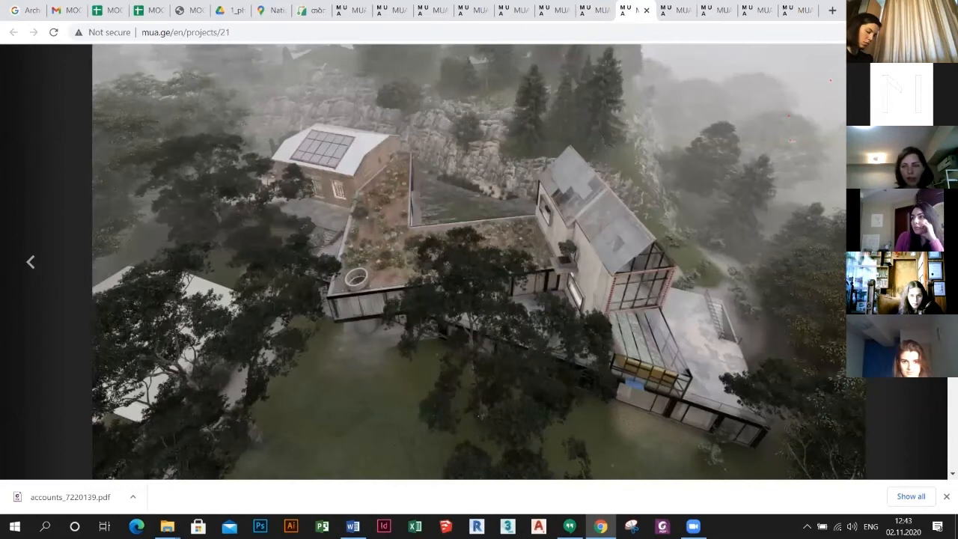
mouse_move(727, 281)
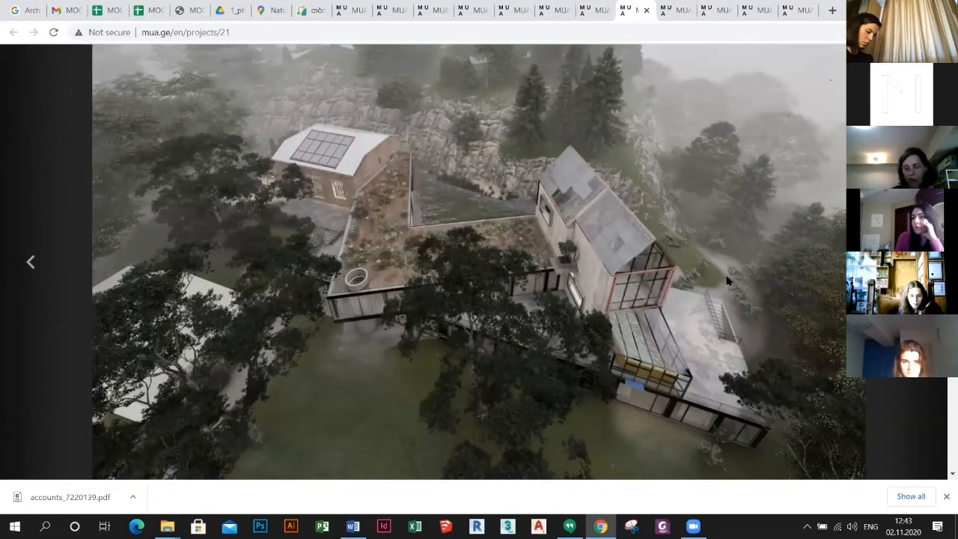
mouse_move(200, 249)
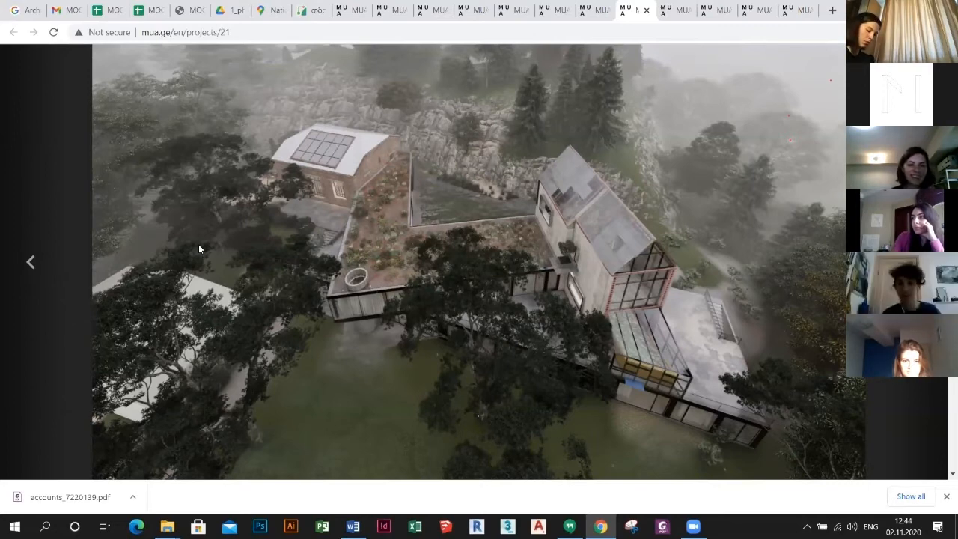
mouse_move(309, 236)
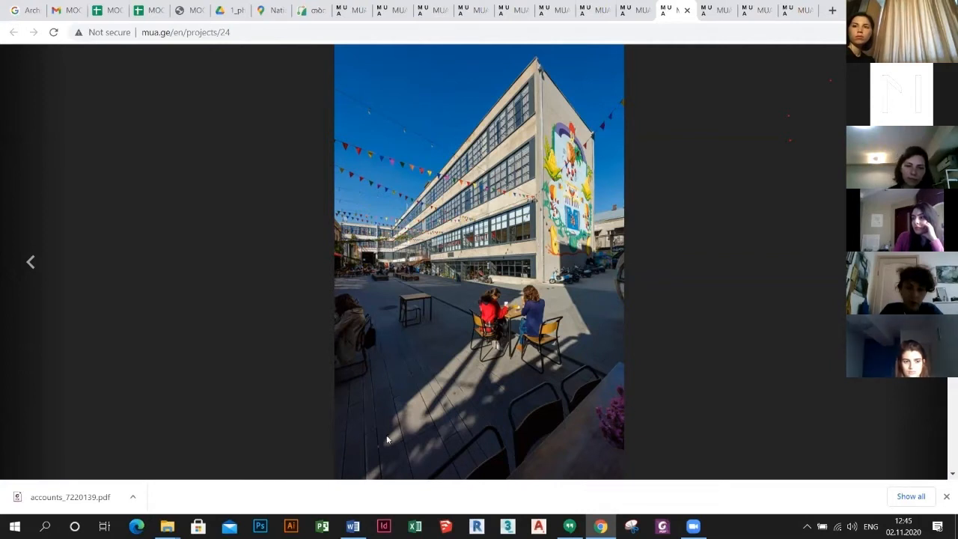
mouse_move(236, 481)
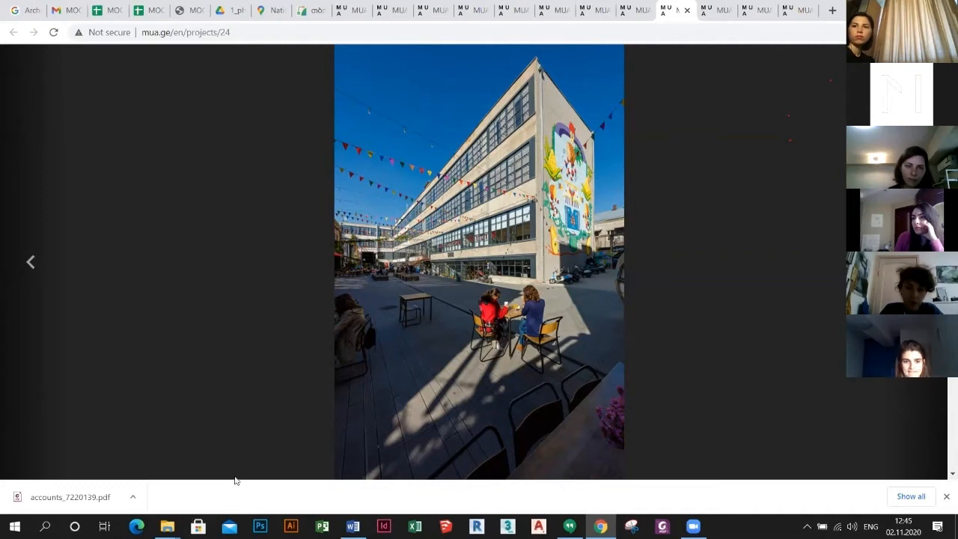
mouse_move(254, 423)
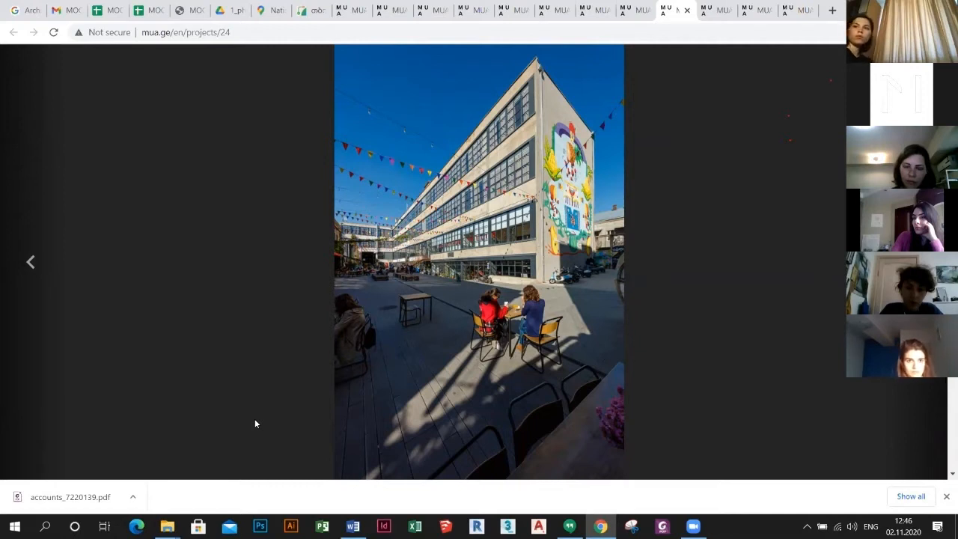
mouse_move(670, 417)
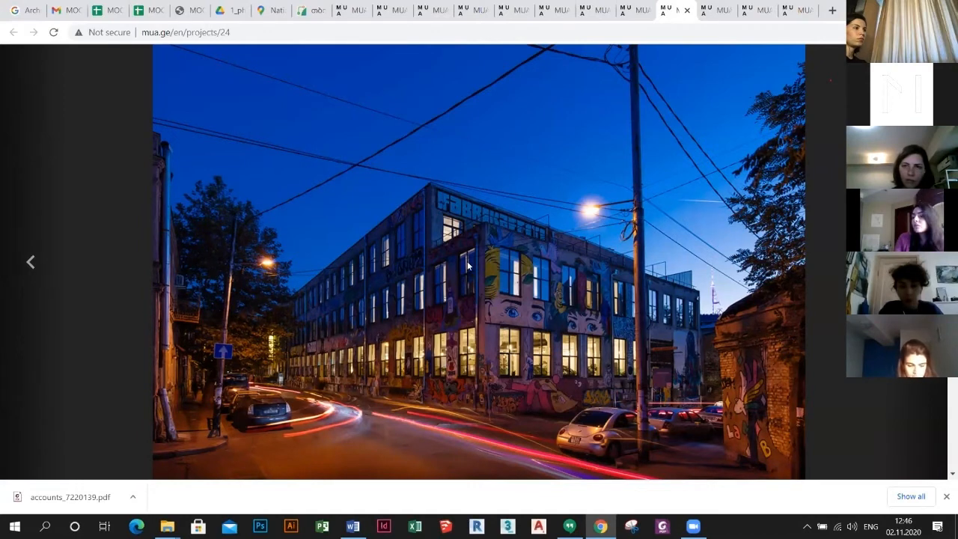
mouse_move(344, 384)
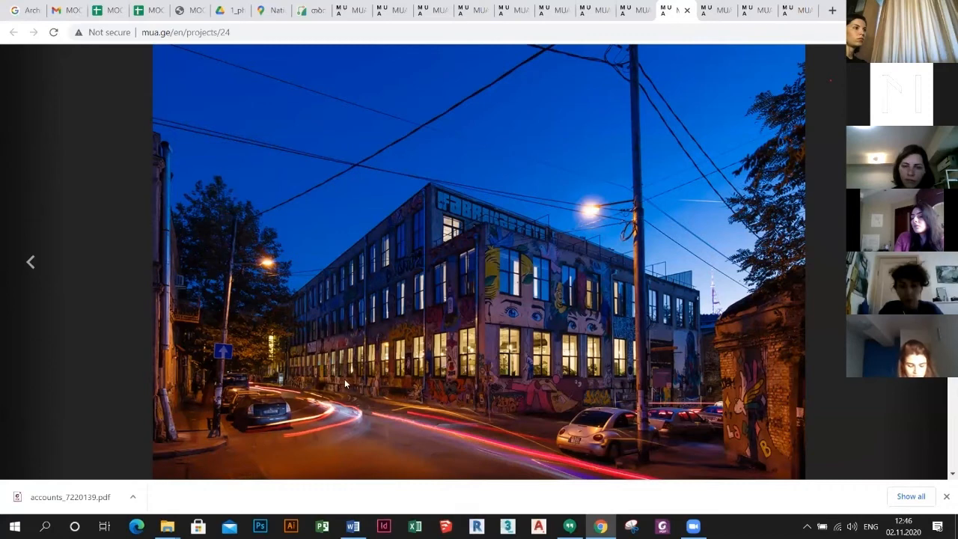
mouse_move(482, 305)
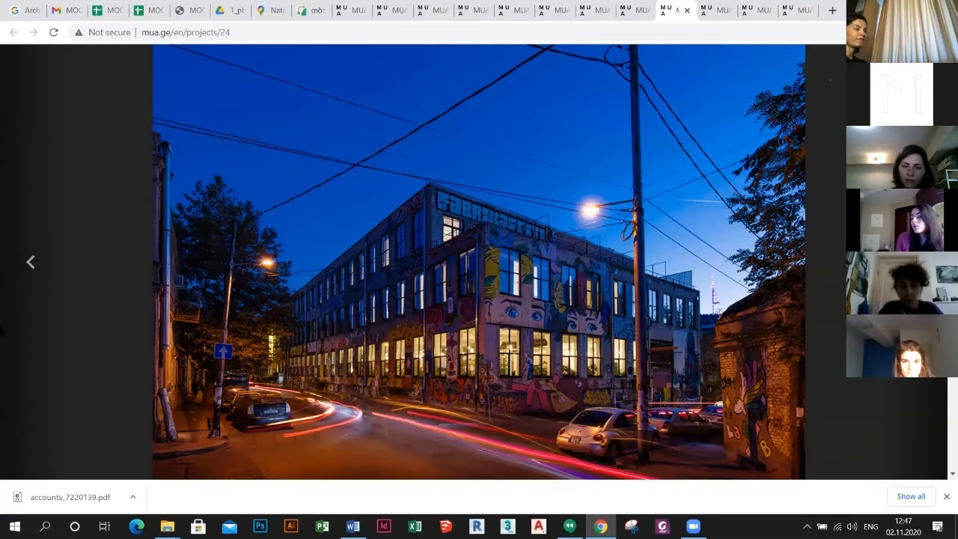
mouse_move(30, 262)
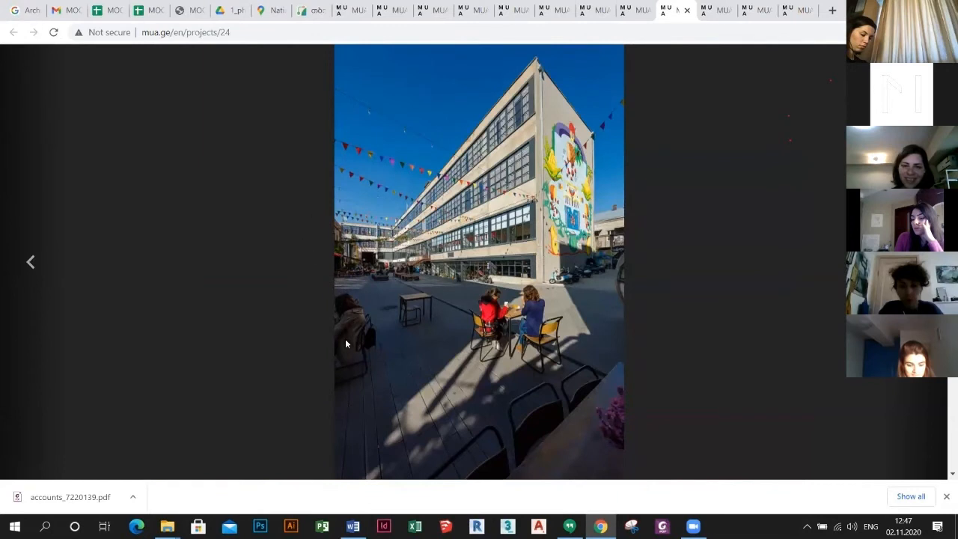
mouse_move(692, 170)
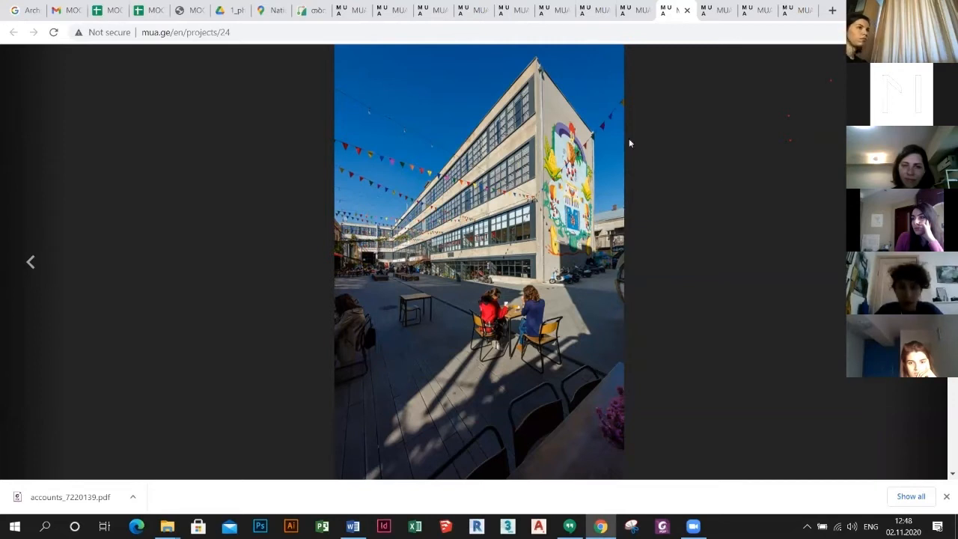
mouse_move(464, 165)
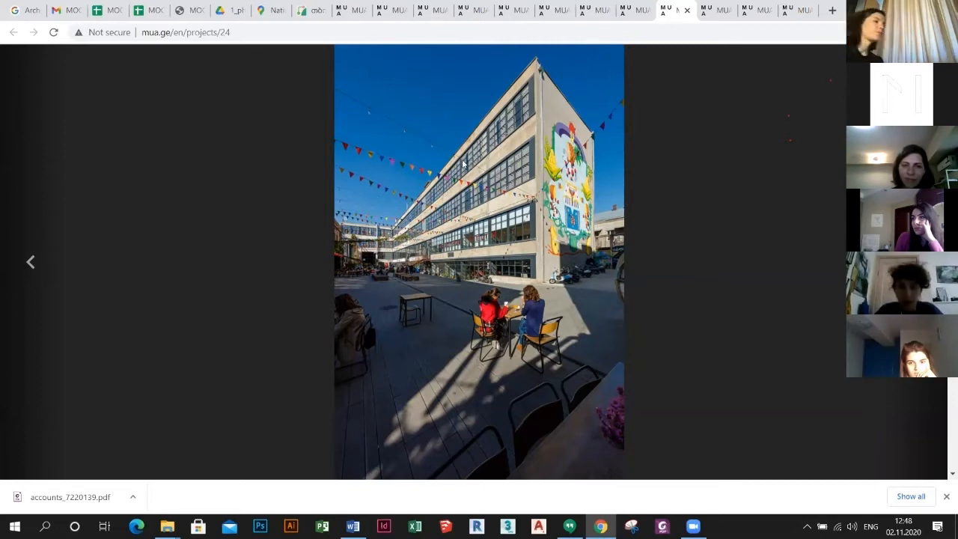
Switch to the project 18 gallery with the colourful beach collage
left_click(708, 10)
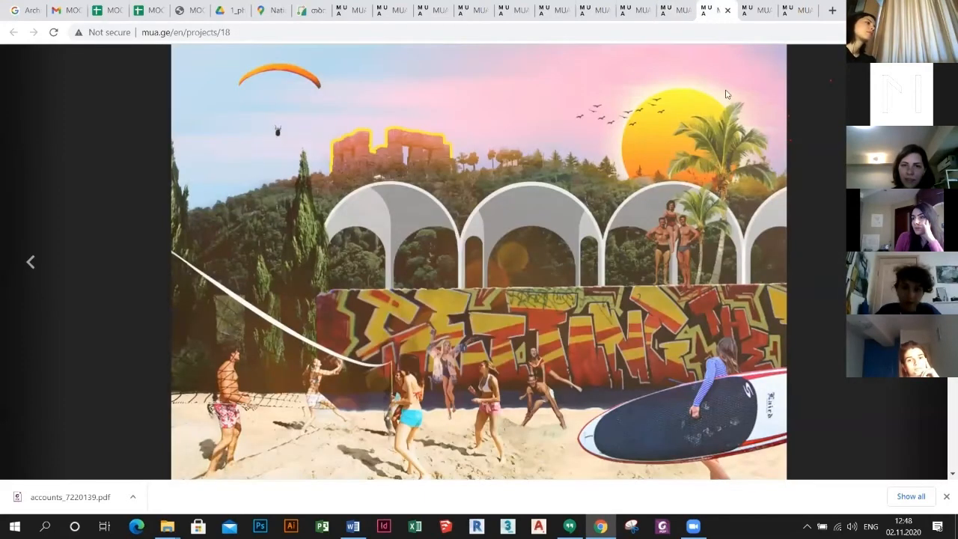
mouse_move(806, 59)
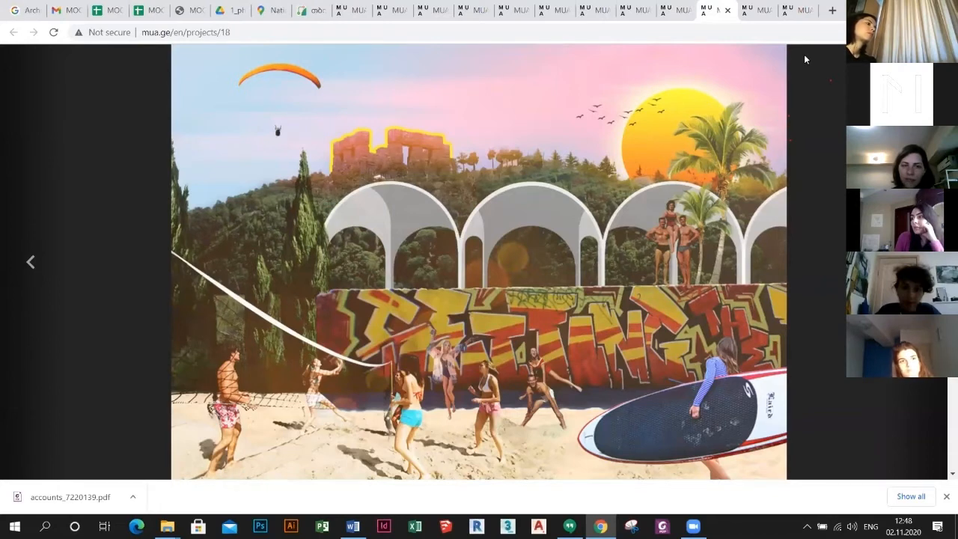
mouse_move(933, 399)
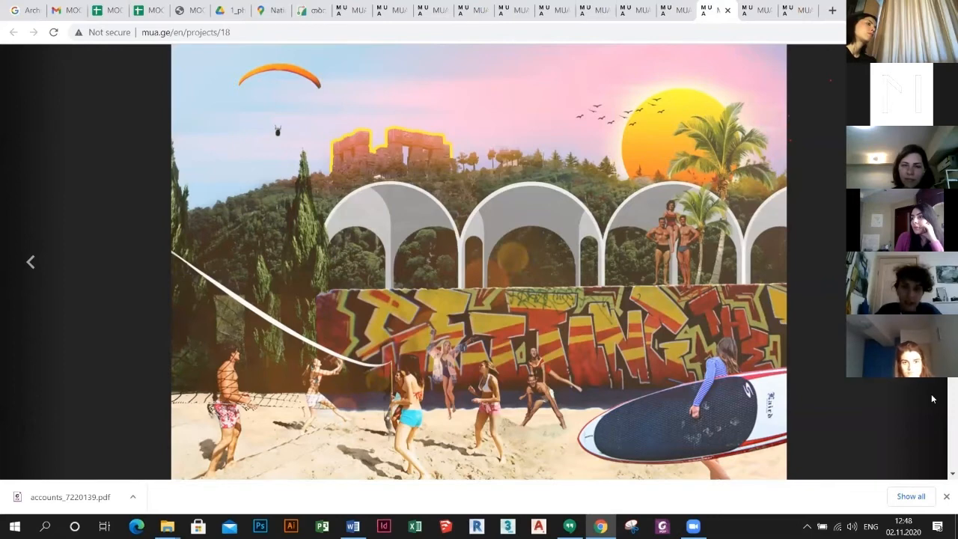
mouse_move(232, 294)
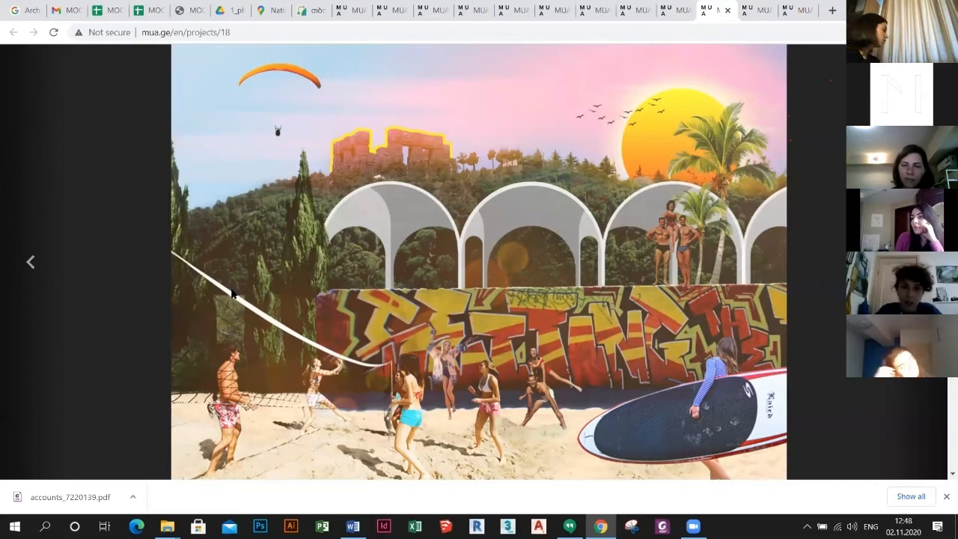
mouse_move(178, 328)
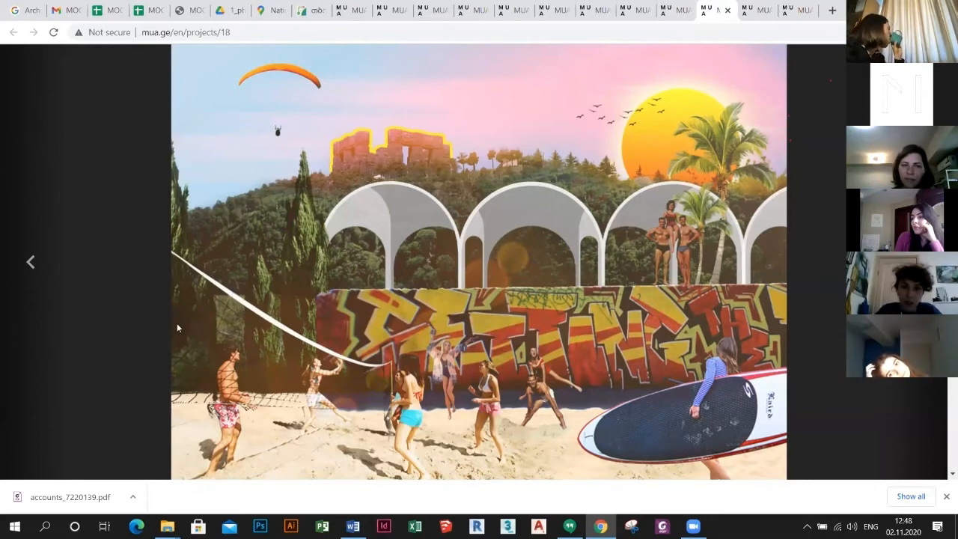
mouse_move(172, 315)
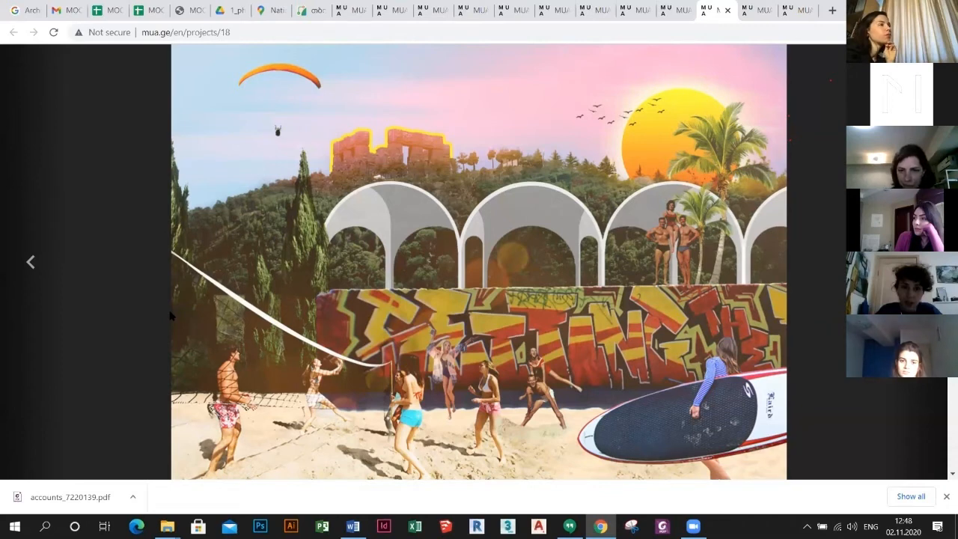
mouse_move(343, 248)
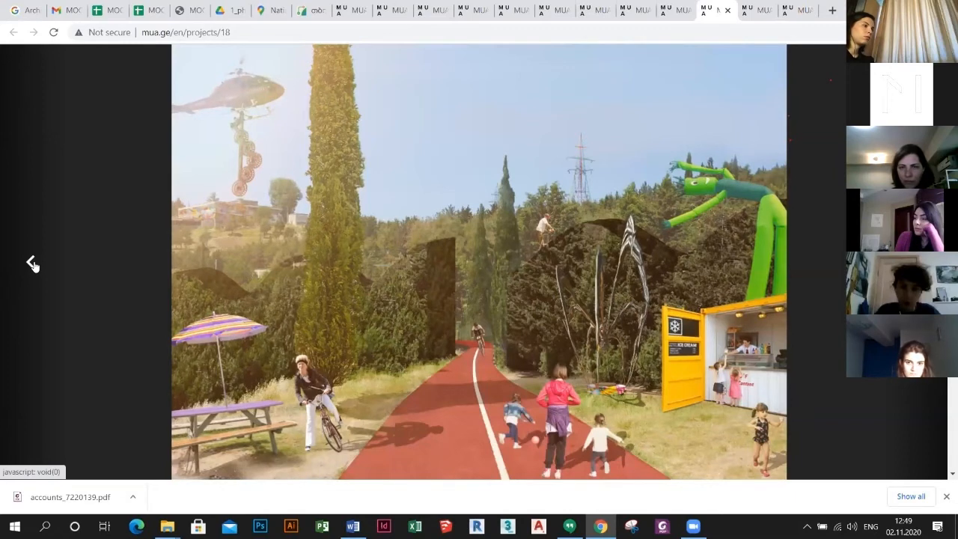
mouse_move(389, 165)
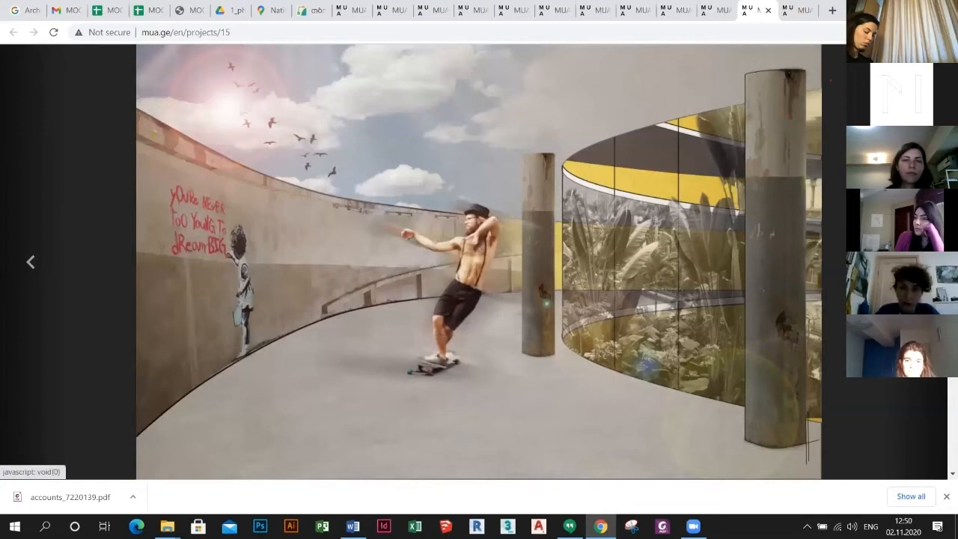
mouse_move(210, 180)
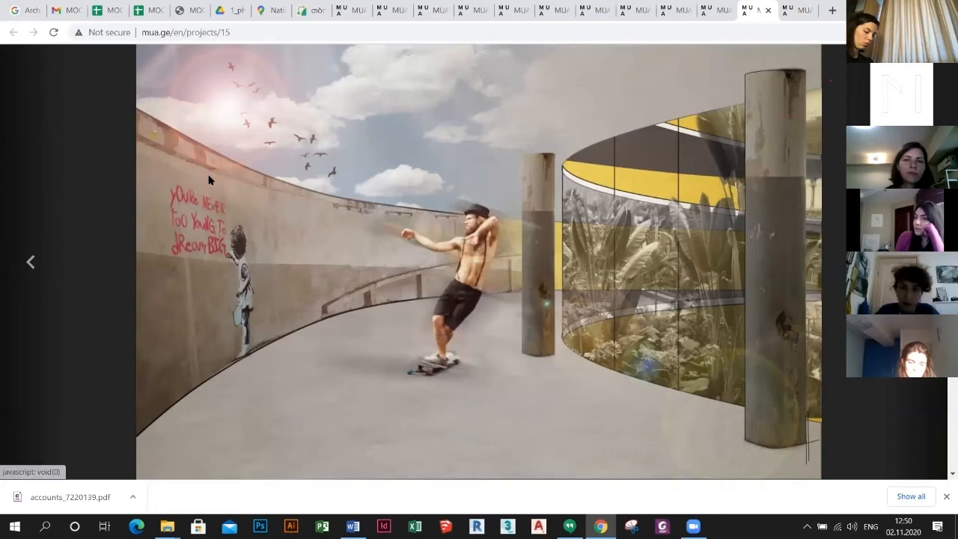
mouse_move(30, 264)
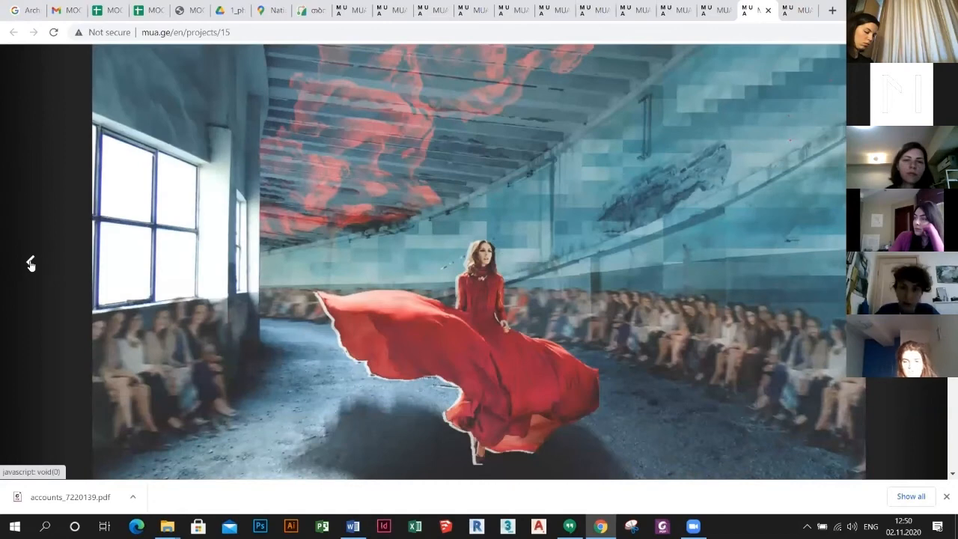
mouse_move(797, 11)
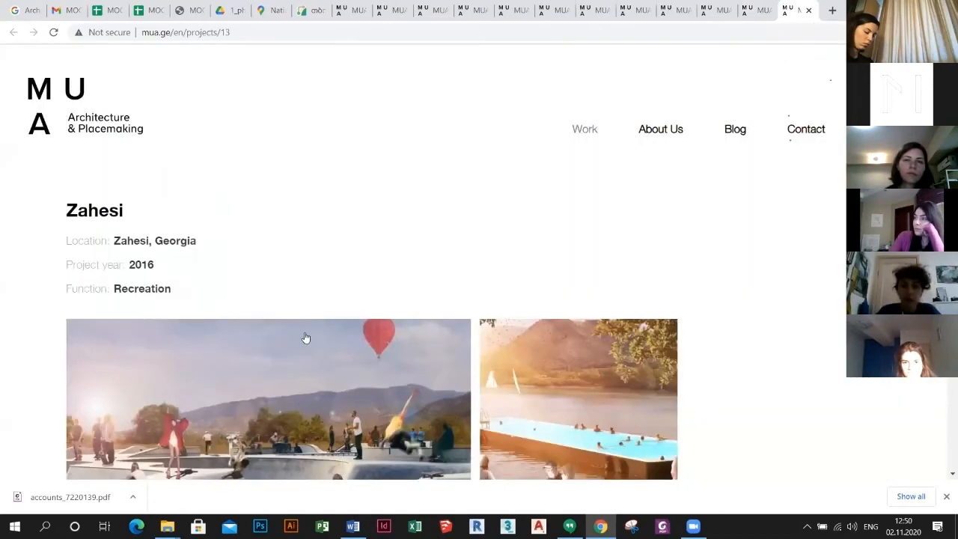
Scroll down the Zahesi project page
scroll("down", 3)
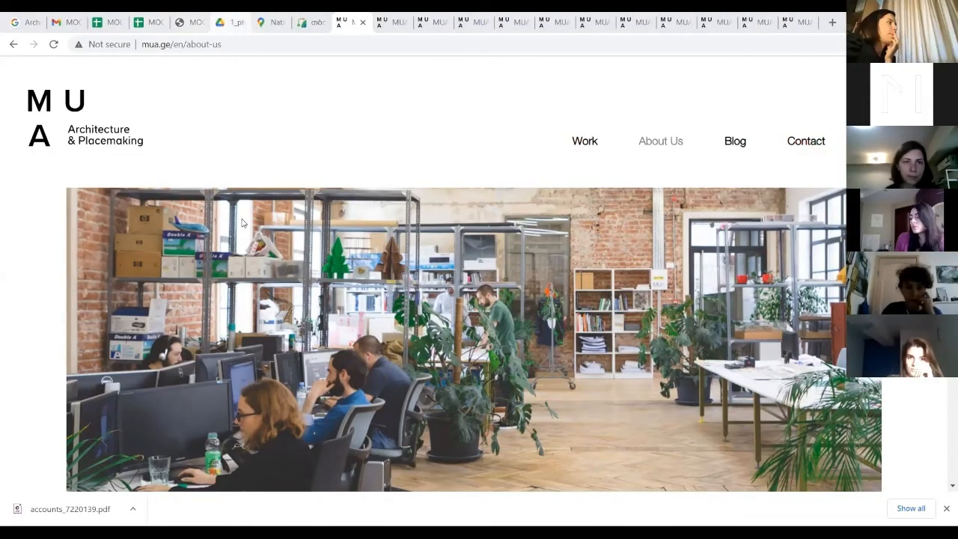
Preview site photo 01.jpg from the 1_photo location folder in Google Drive
left_click(230, 21)
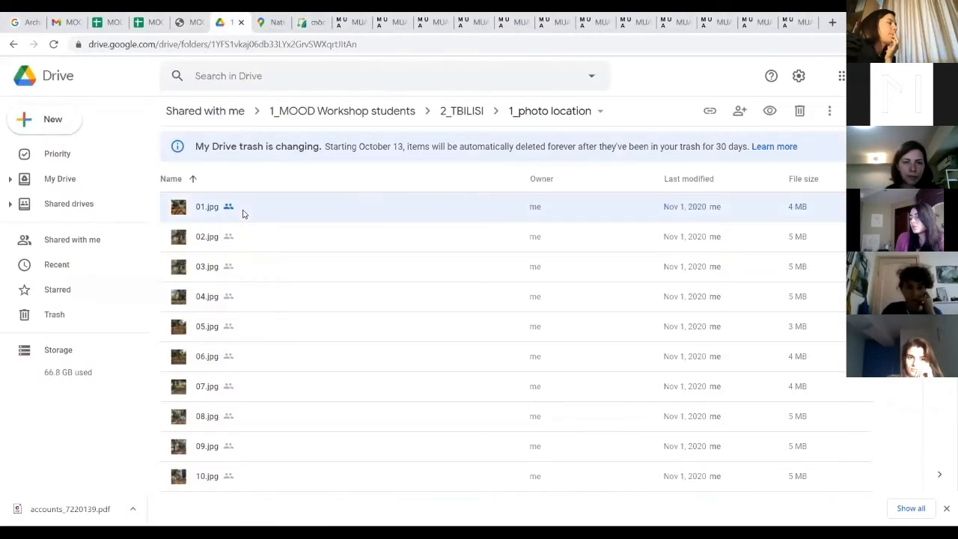
double_click(206, 207)
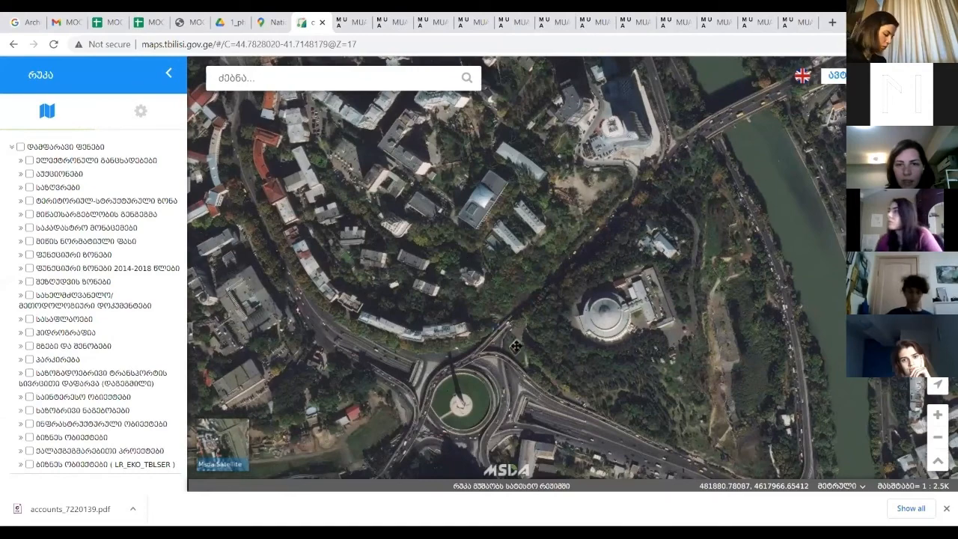
Pan and zoom the satellite map to centre the library site's large pale building
left_click_drag(515, 347, 385, 315)
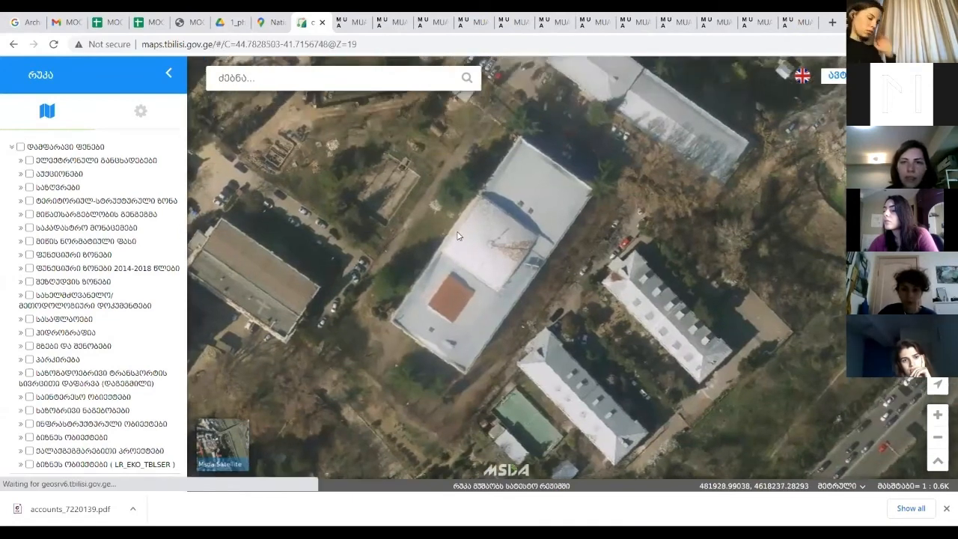
scroll("down", 3)
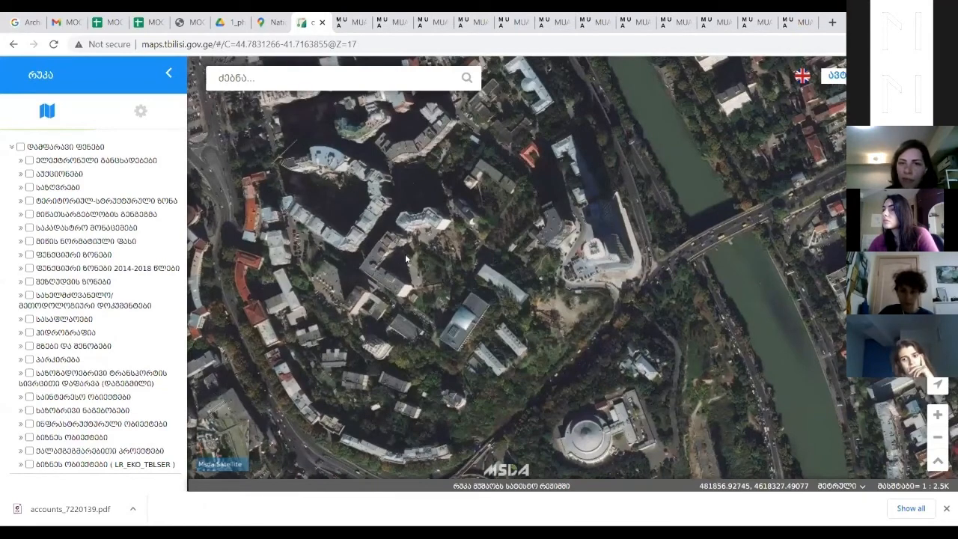
left_click_drag(404, 258, 494, 374)
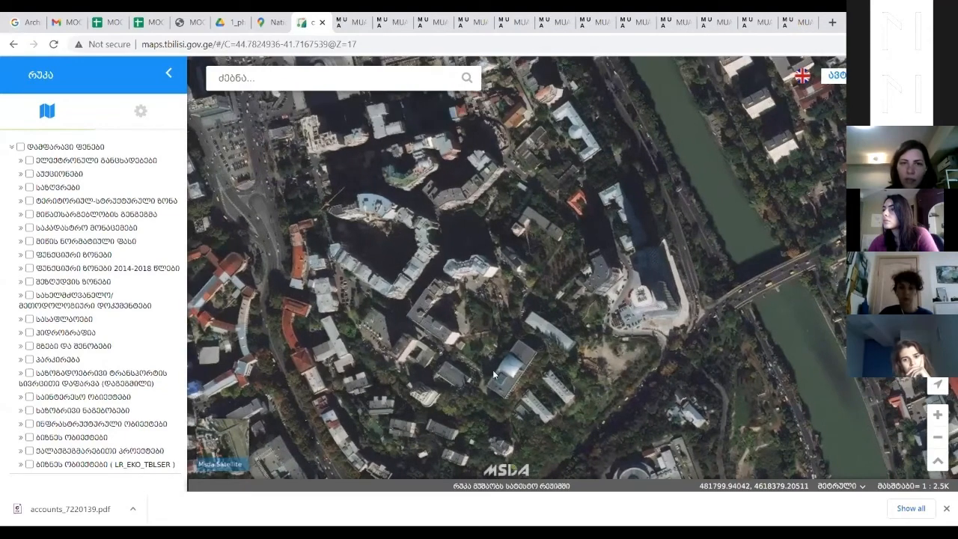
left_click_drag(494, 374, 422, 269)
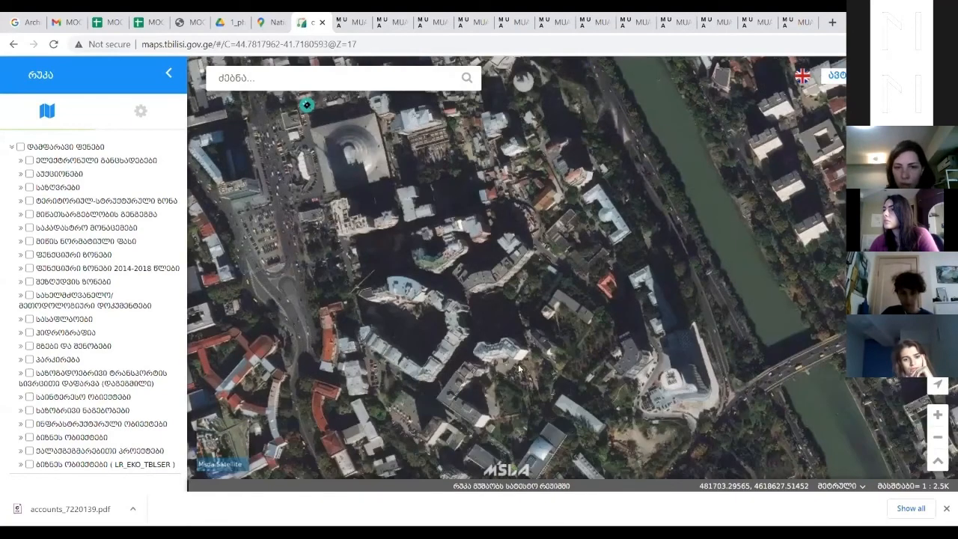
left_click_drag(517, 367, 374, 315)
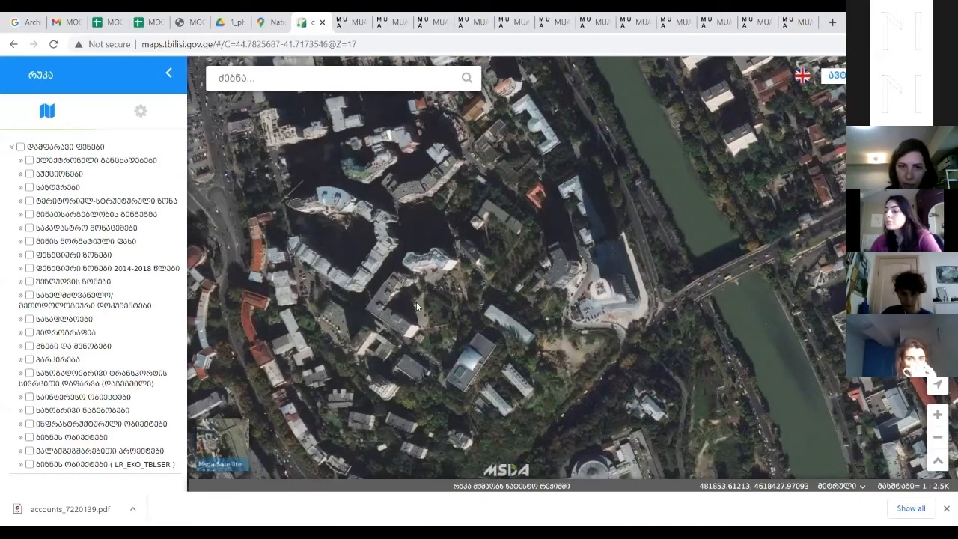
left_click_drag(419, 307, 407, 286)
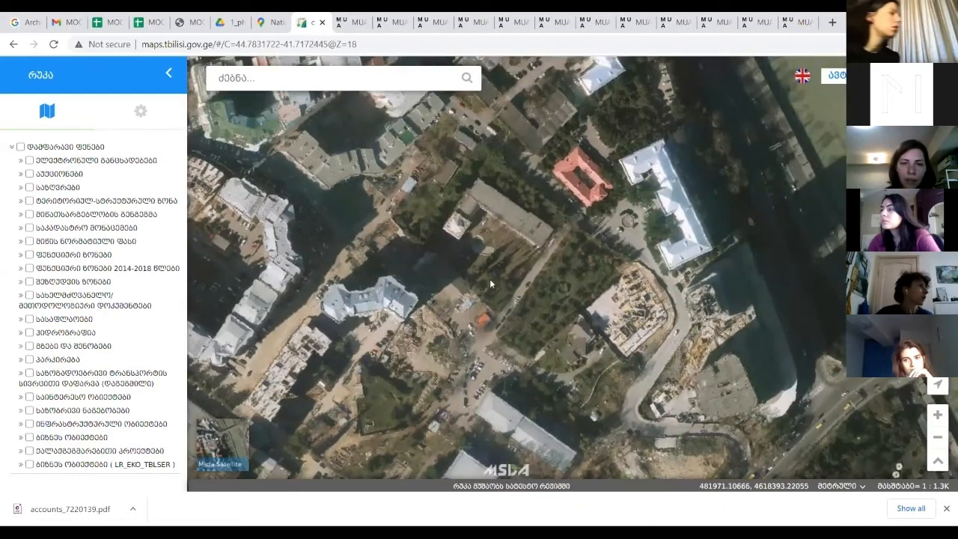
left_click_drag(491, 284, 305, 183)
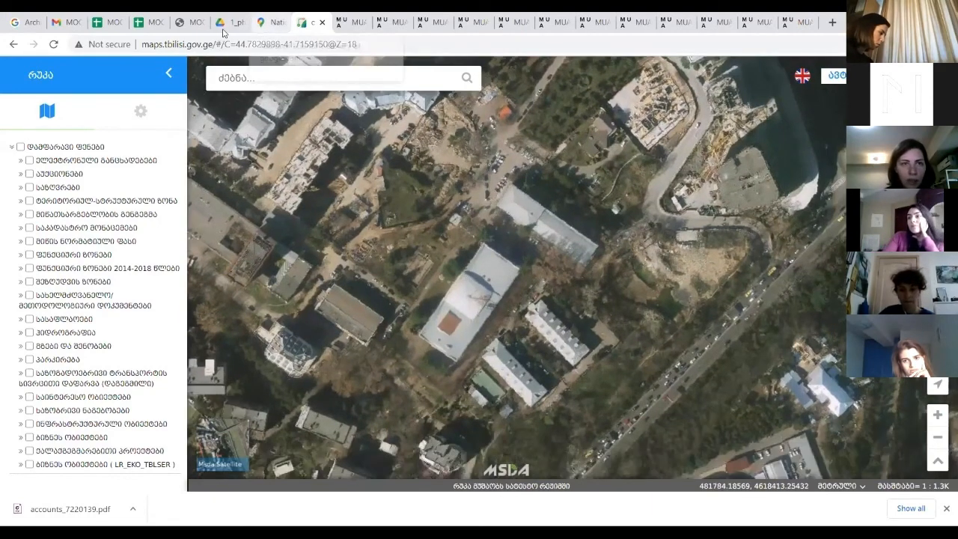
Return to Google Drive and open 01.jpg full size
left_click(230, 21)
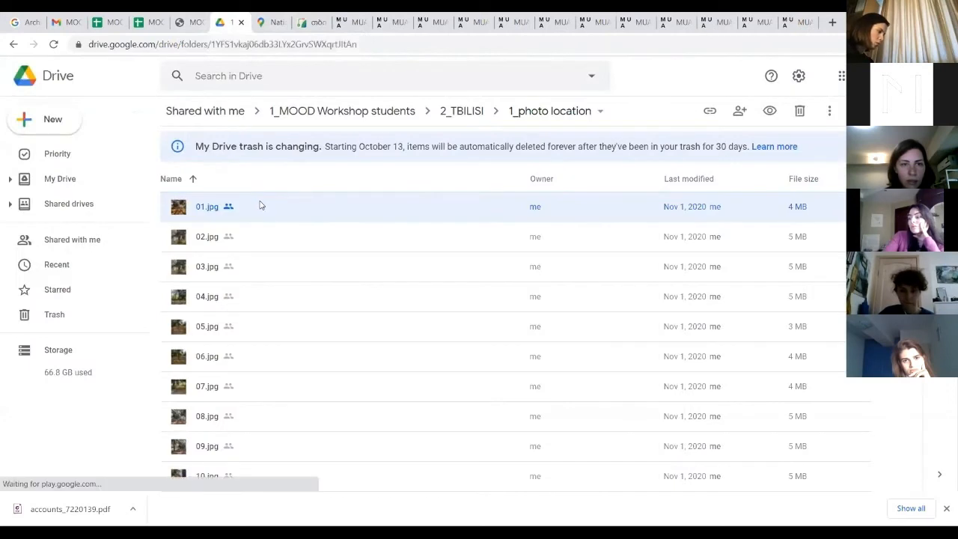
mouse_move(268, 353)
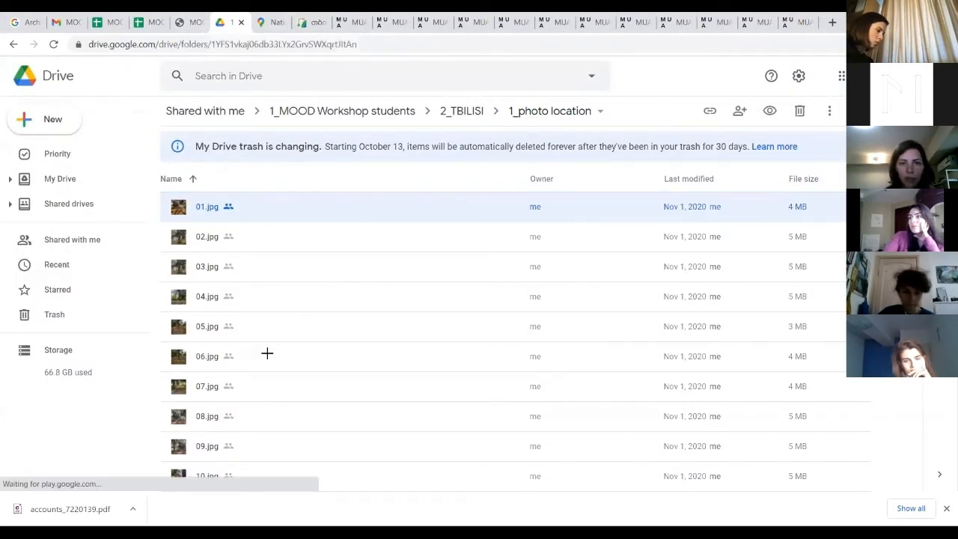
double_click(207, 206)
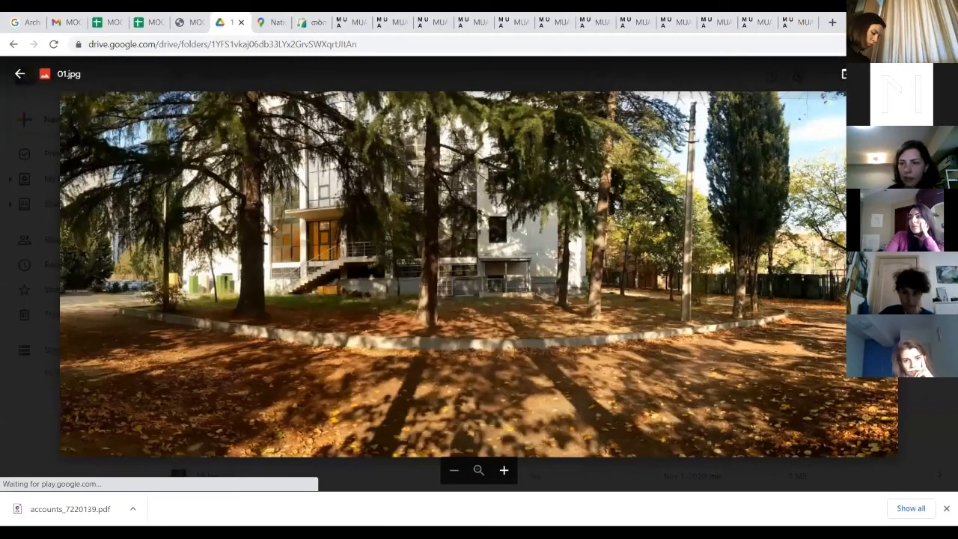
Step through the Tbilisi site photos from 02.jpg to 07.jpg
left_click(19, 73)
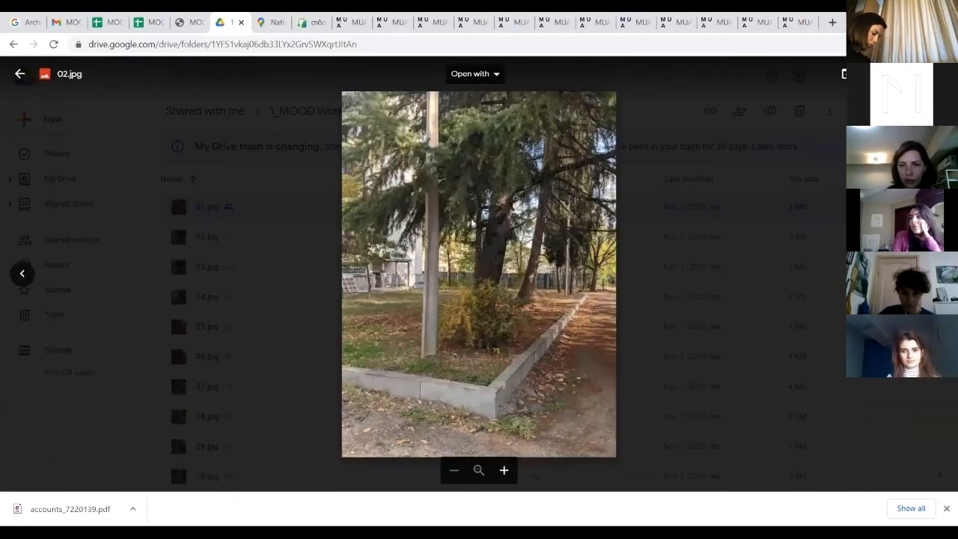
mouse_move(636, 316)
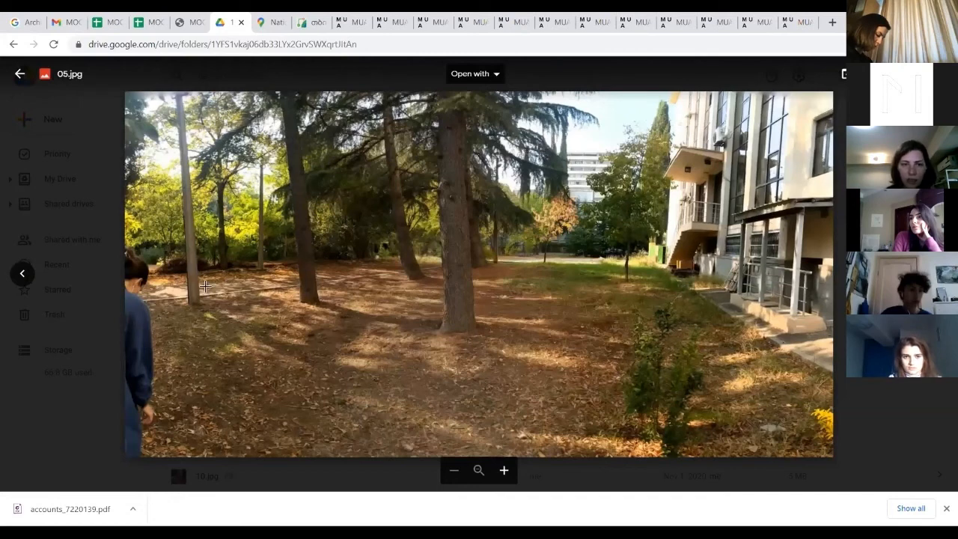
mouse_move(264, 307)
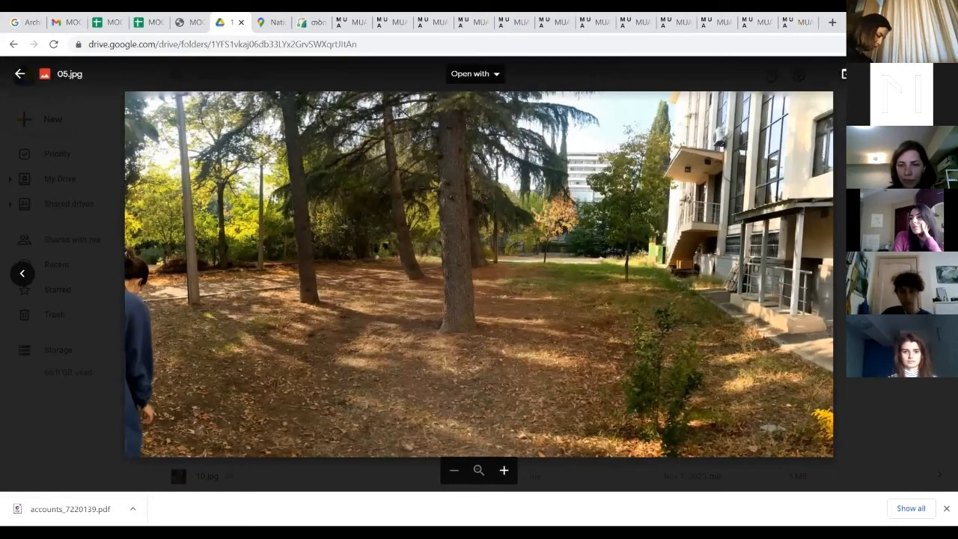
left_click(19, 73)
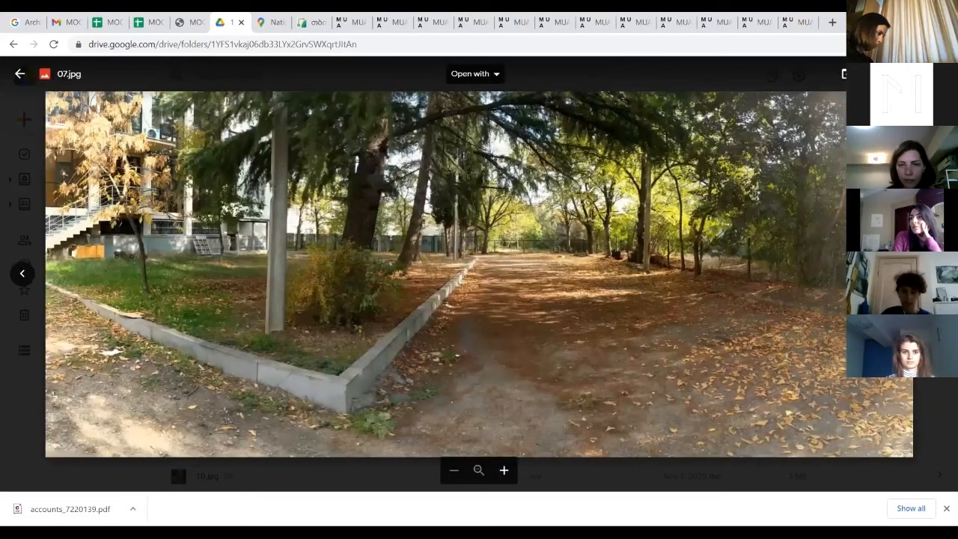
left_click(19, 74)
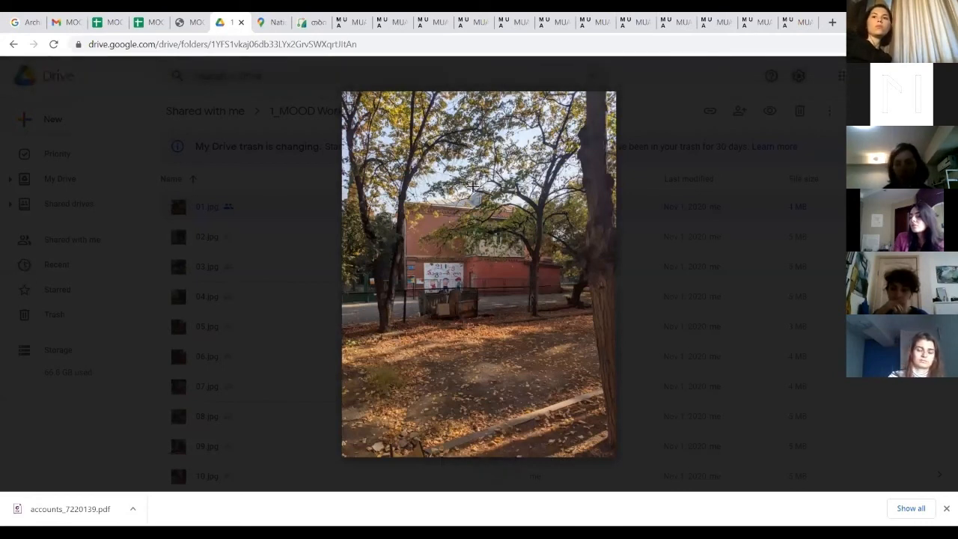
mouse_move(618, 189)
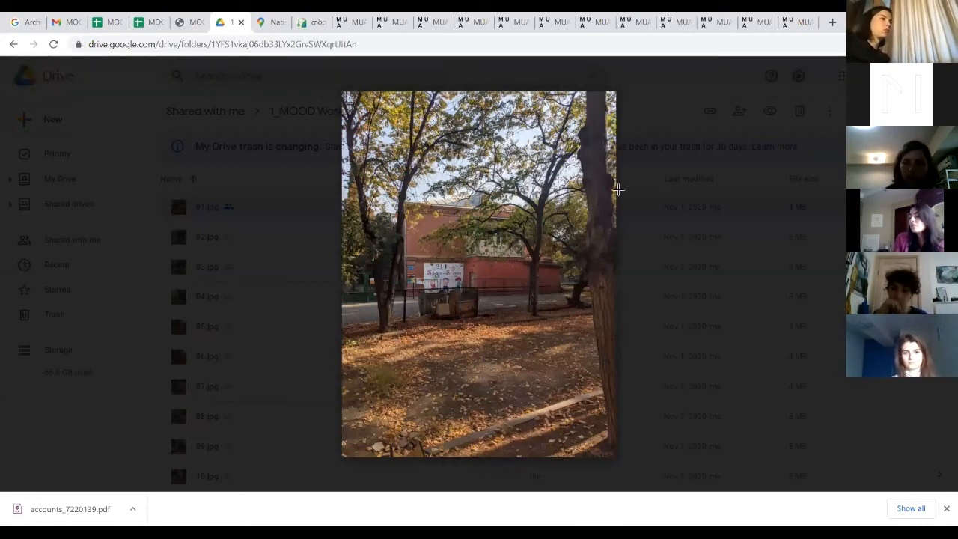
mouse_move(512, 221)
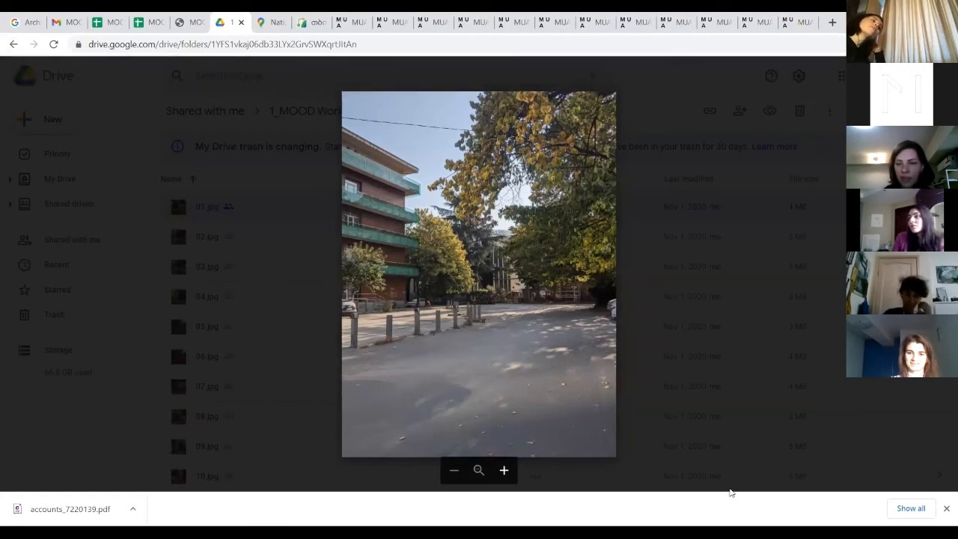
mouse_move(724, 251)
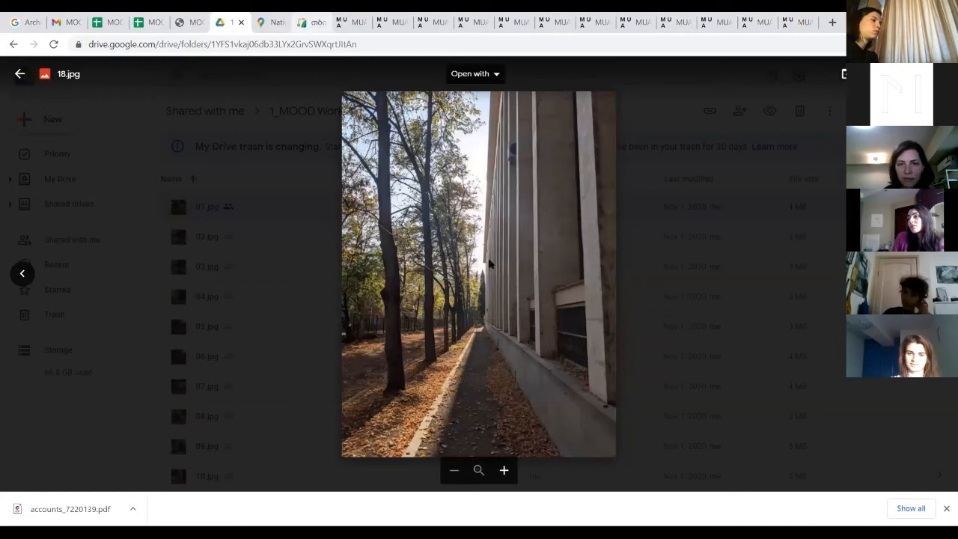
Return to the Tbilisi city map's satellite view of the site
left_click(306, 21)
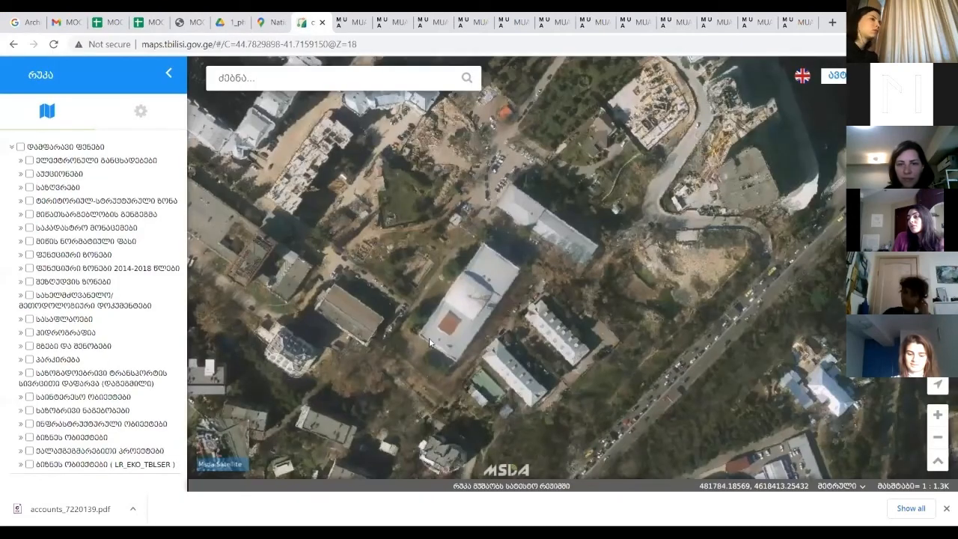
mouse_move(483, 360)
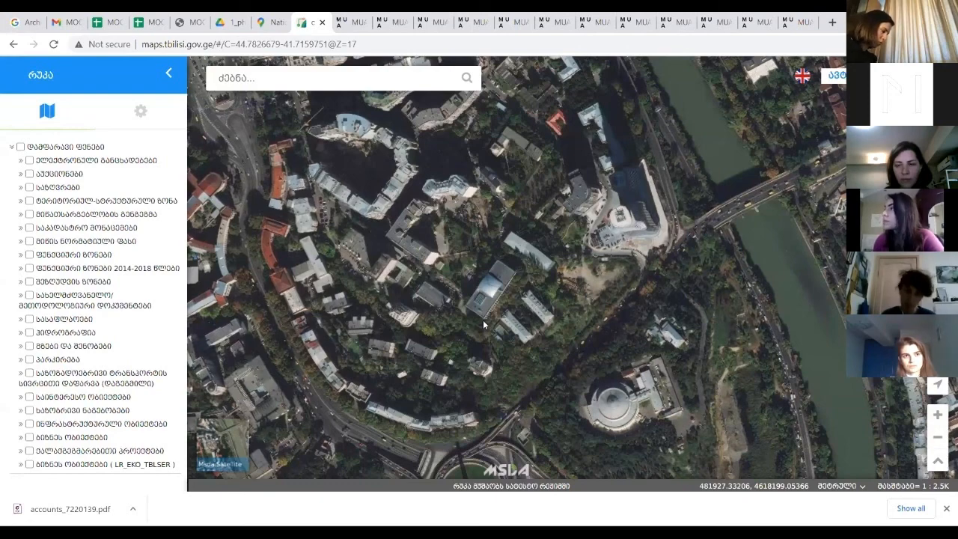
mouse_move(555, 317)
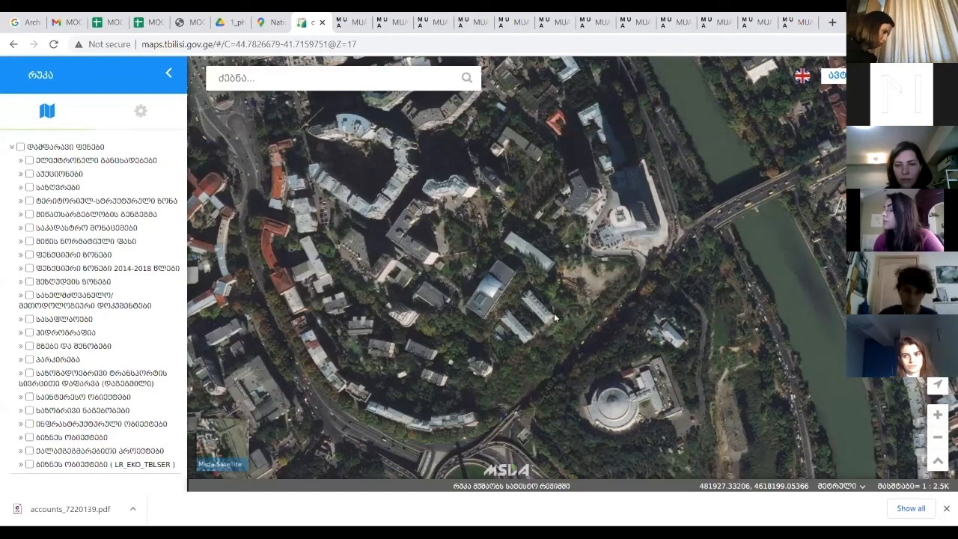